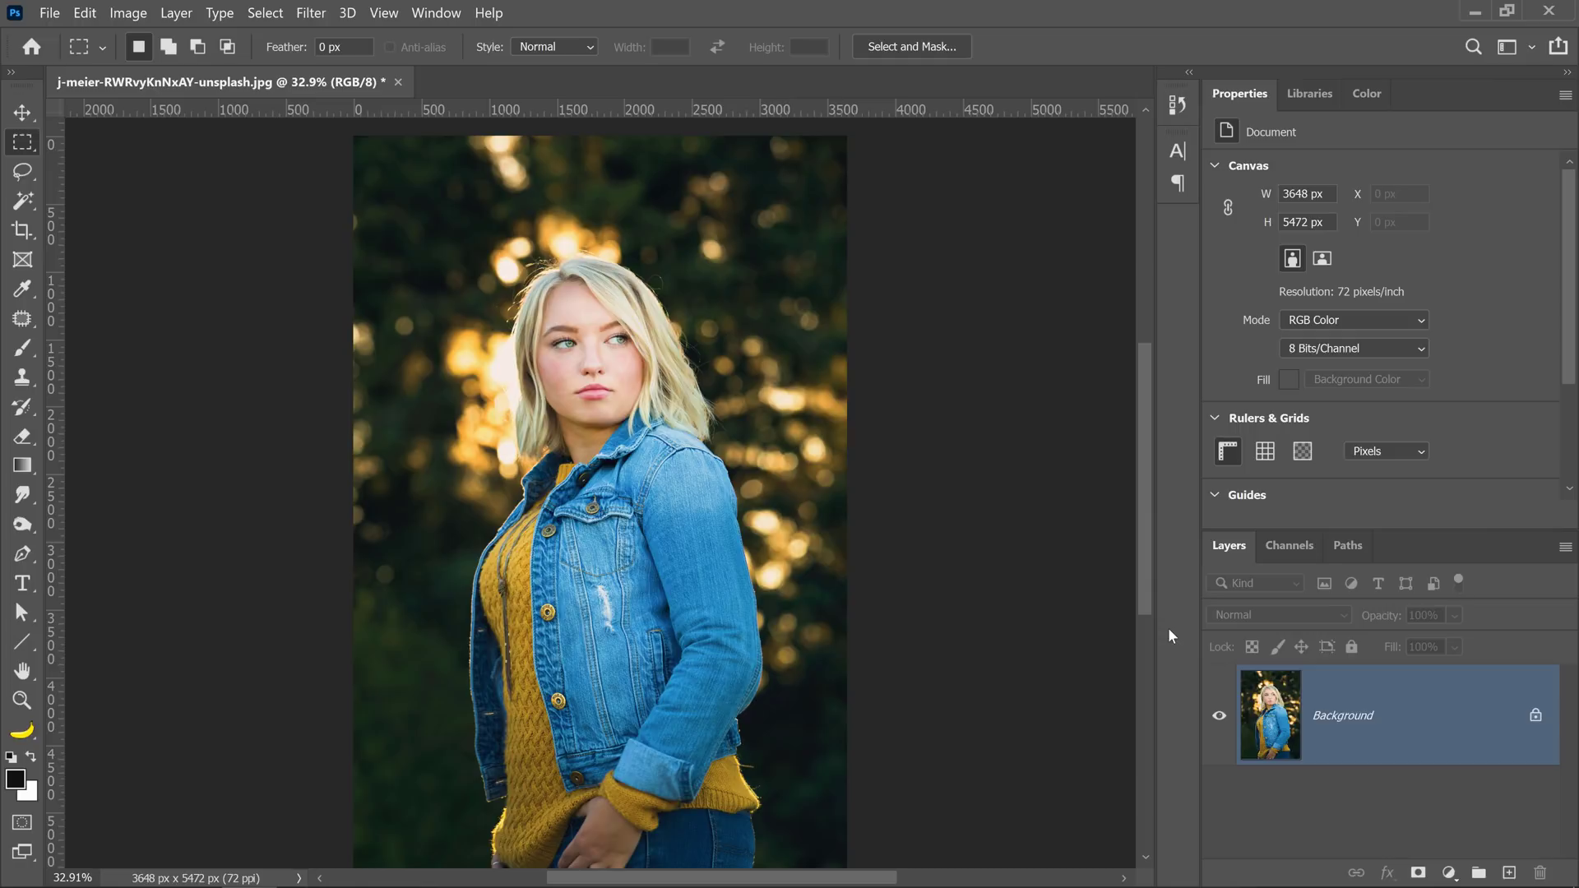
{"action": "mouse_move", "coordinate": [1456, 844]}
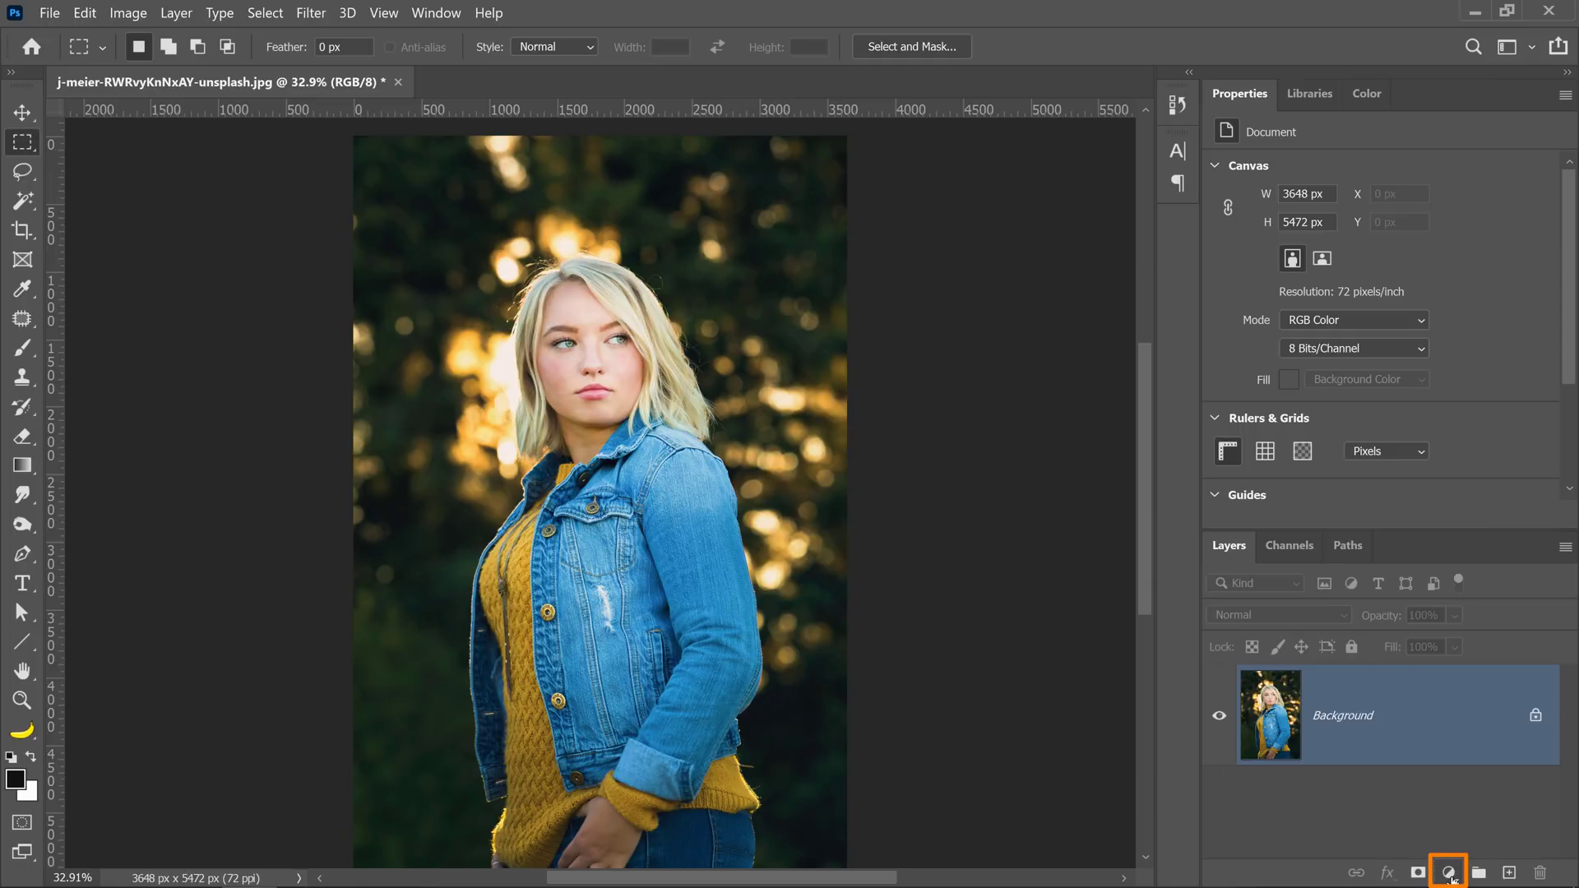
Add a Gradient fill layer over the portrait with Style set to Angle and its gradient editor shown.
{"action": "left_click", "coordinate": [1448, 871]}
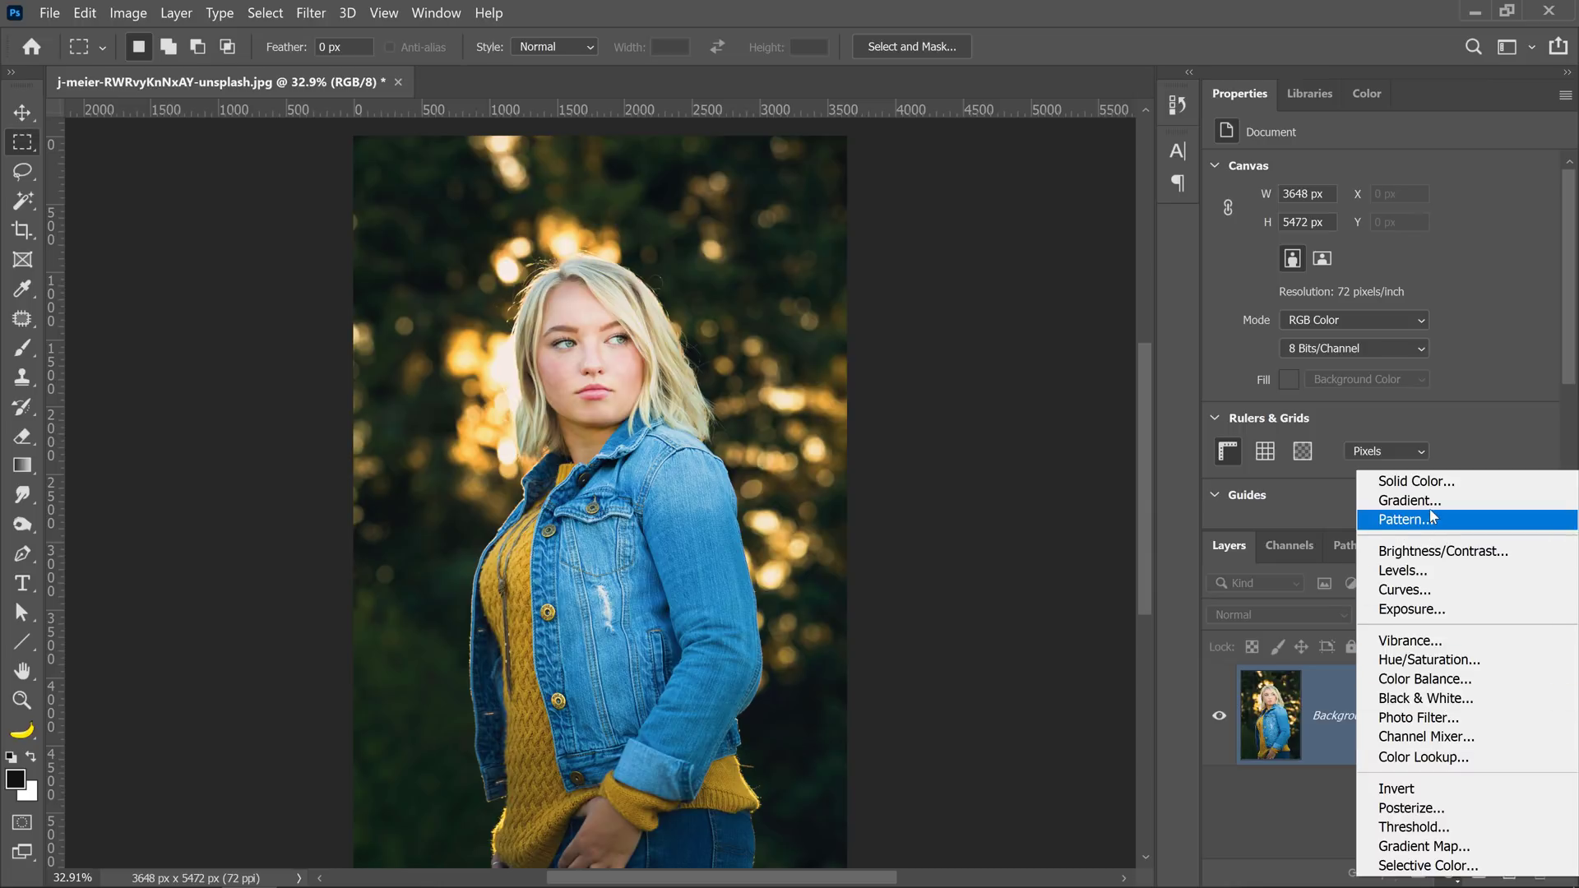
{"action": "left_click", "coordinate": [1409, 500]}
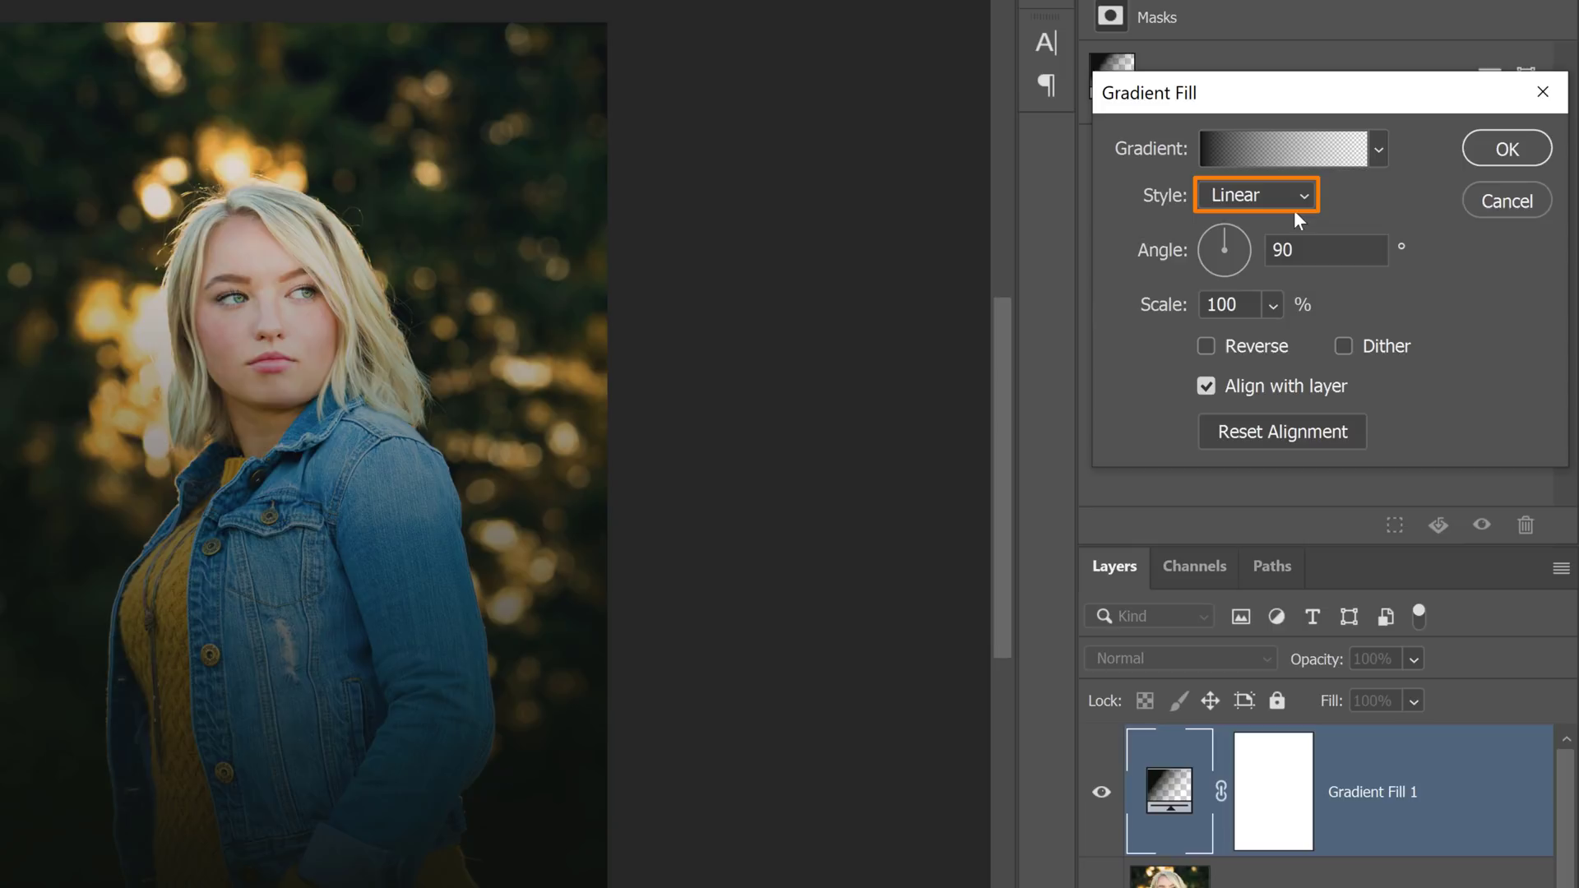
{"action": "left_click", "coordinate": [1255, 196]}
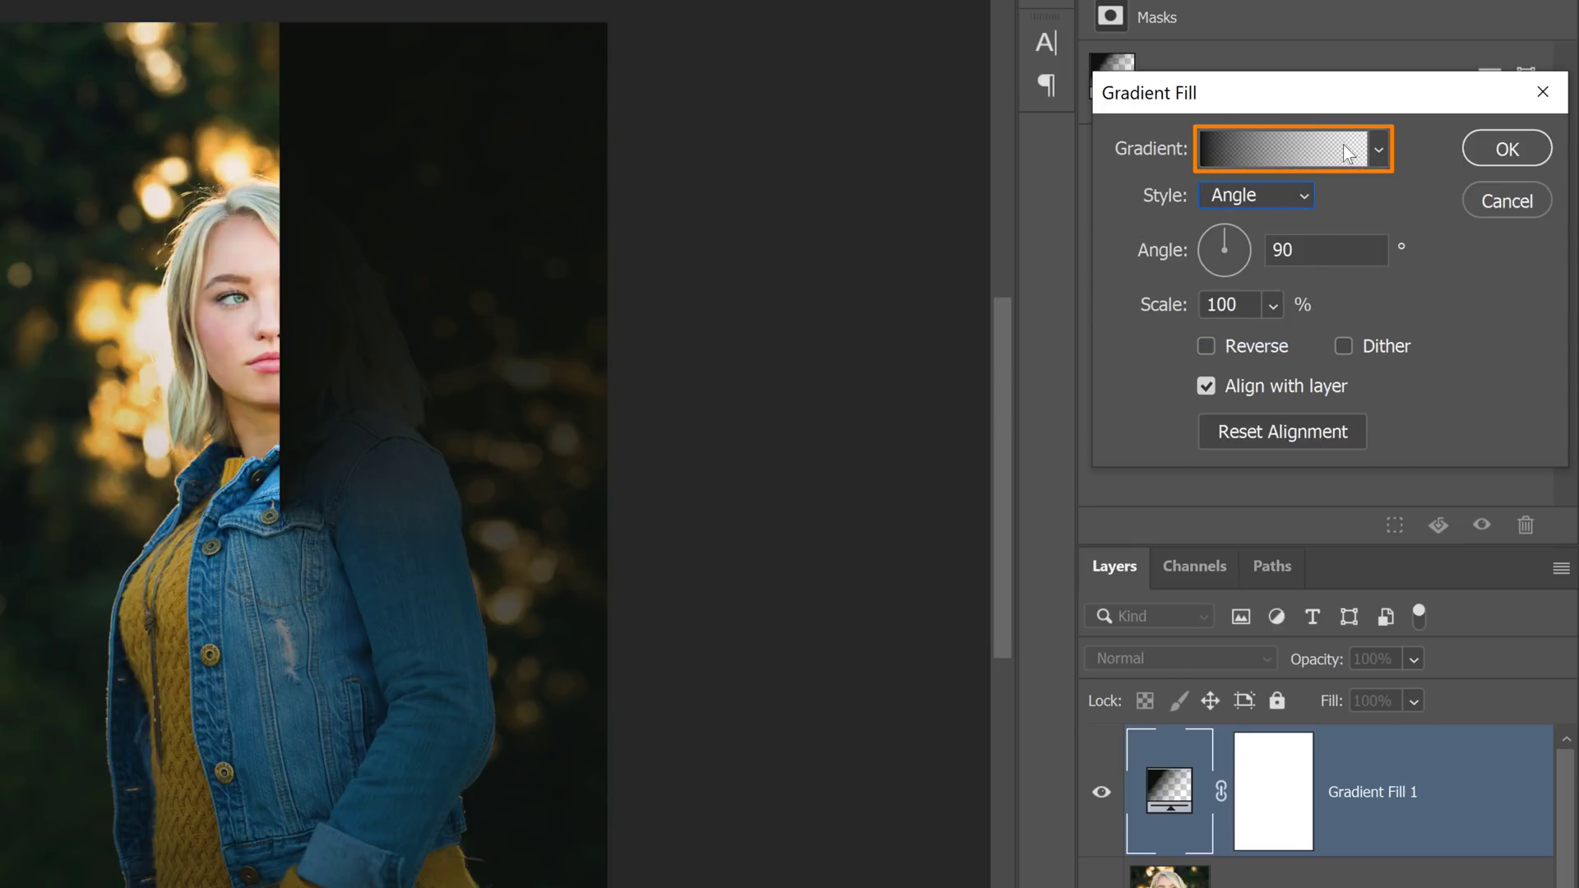
{"action": "left_click", "coordinate": [1288, 148]}
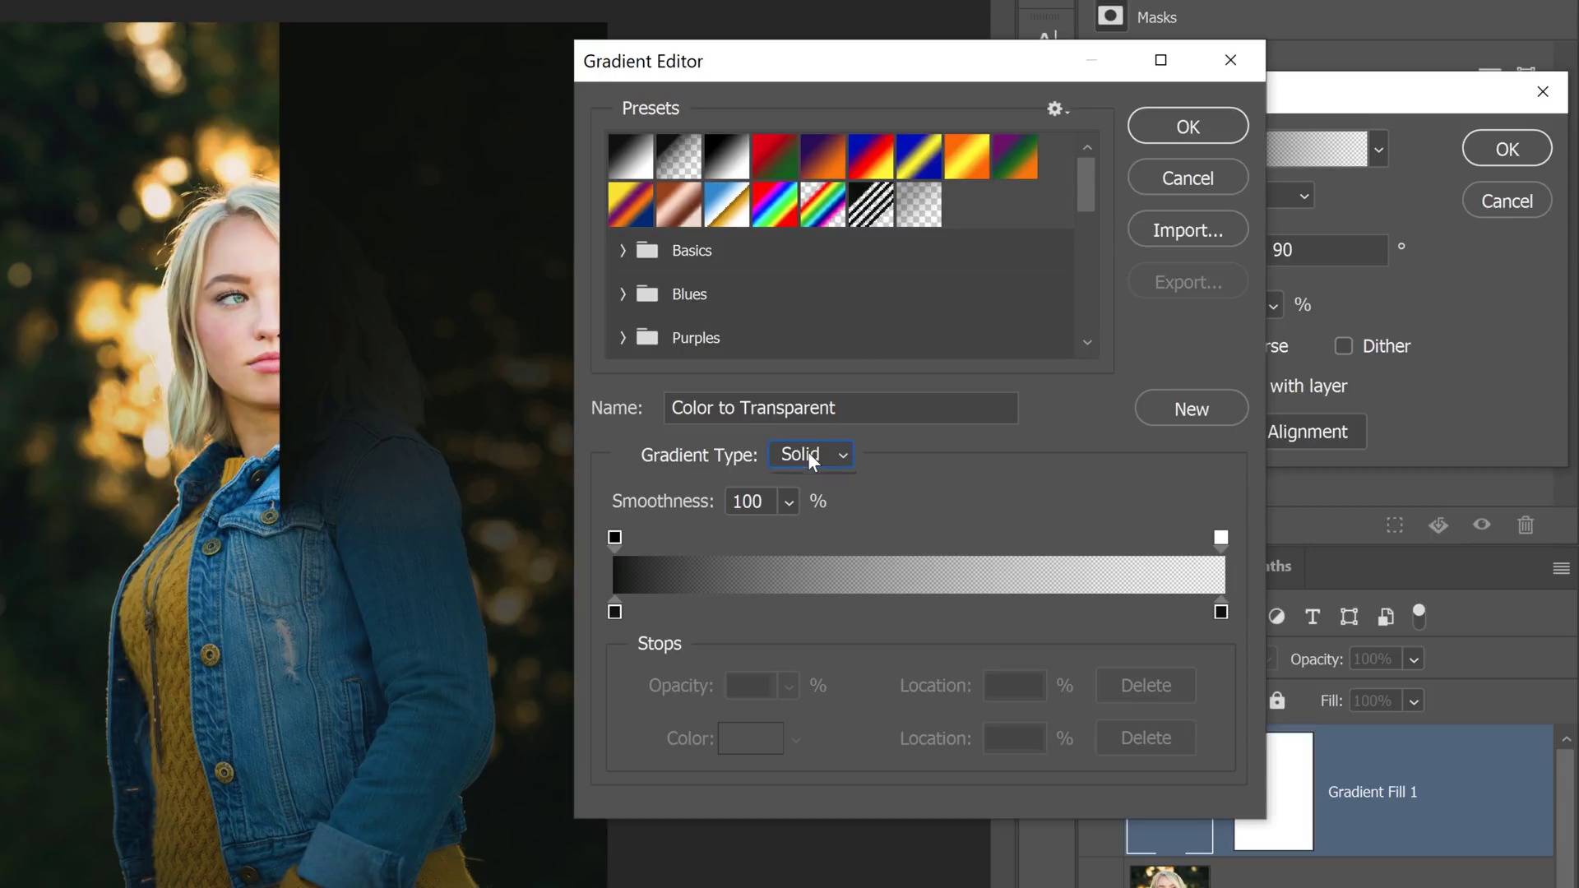
Make the gradient a randomised Noise type in HSB with zero saturation, giving grey rays.
{"action": "left_click", "coordinate": [811, 455]}
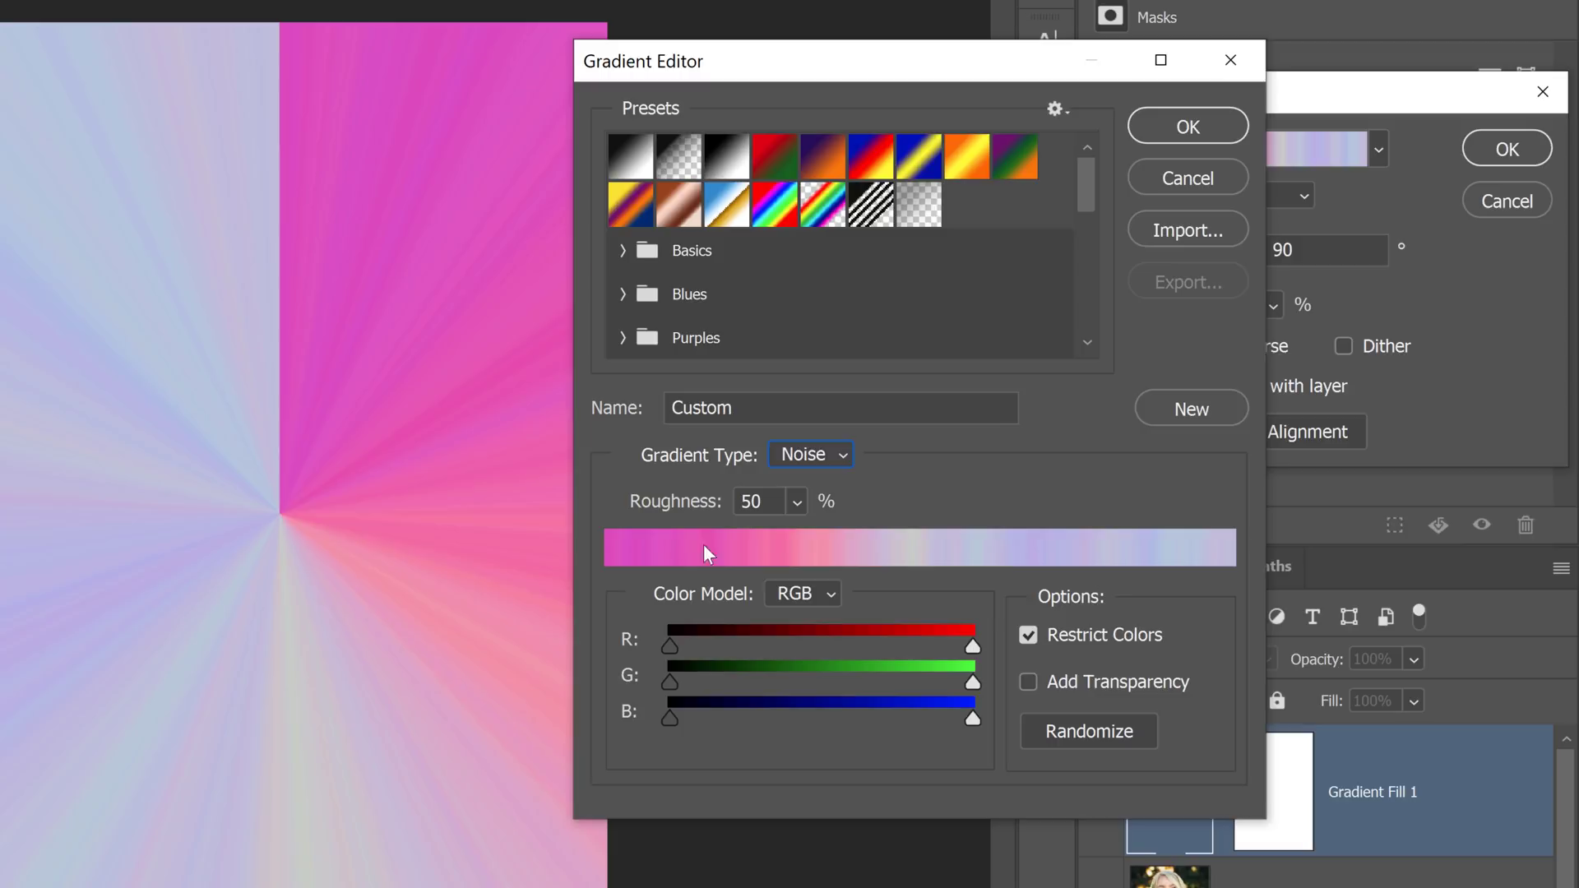
{"action": "mouse_move", "coordinate": [596, 705]}
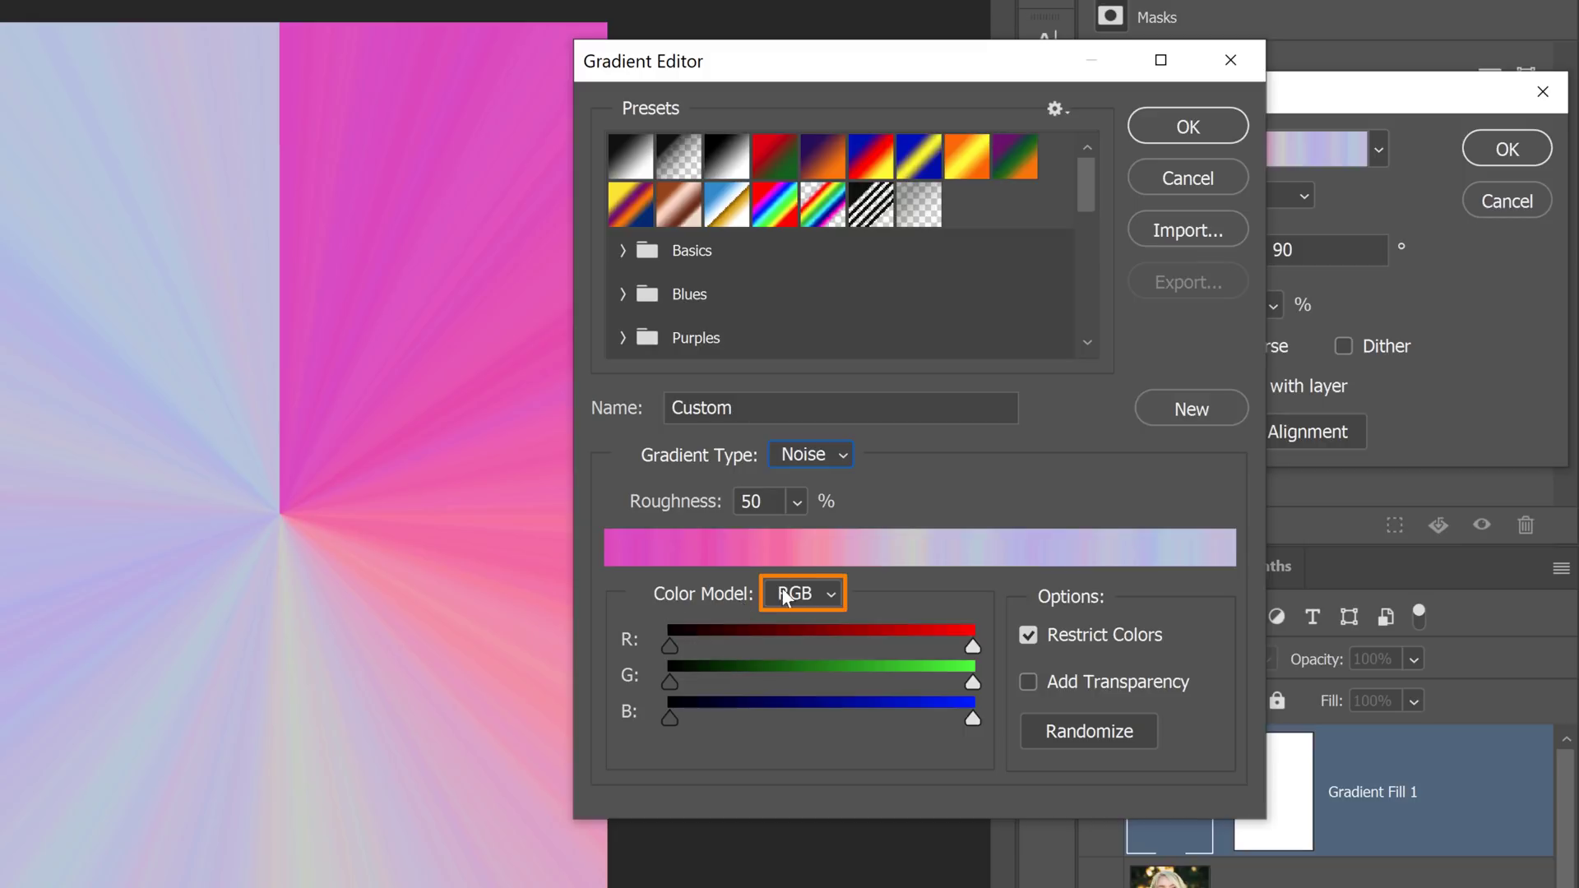
{"action": "mouse_move", "coordinate": [789, 649]}
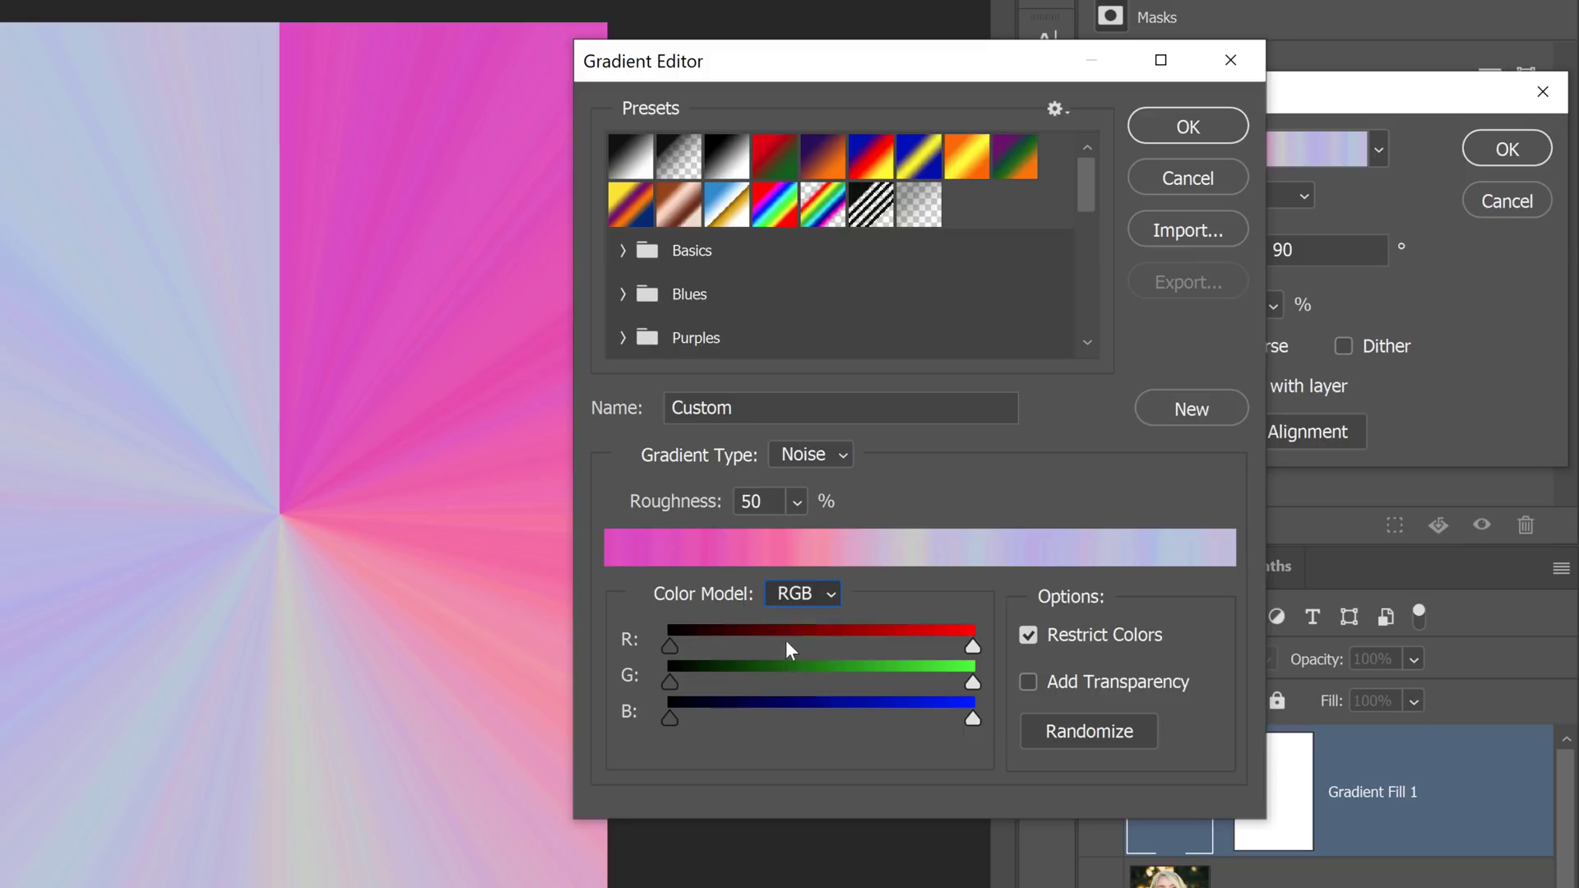
{"action": "left_click", "coordinate": [803, 593]}
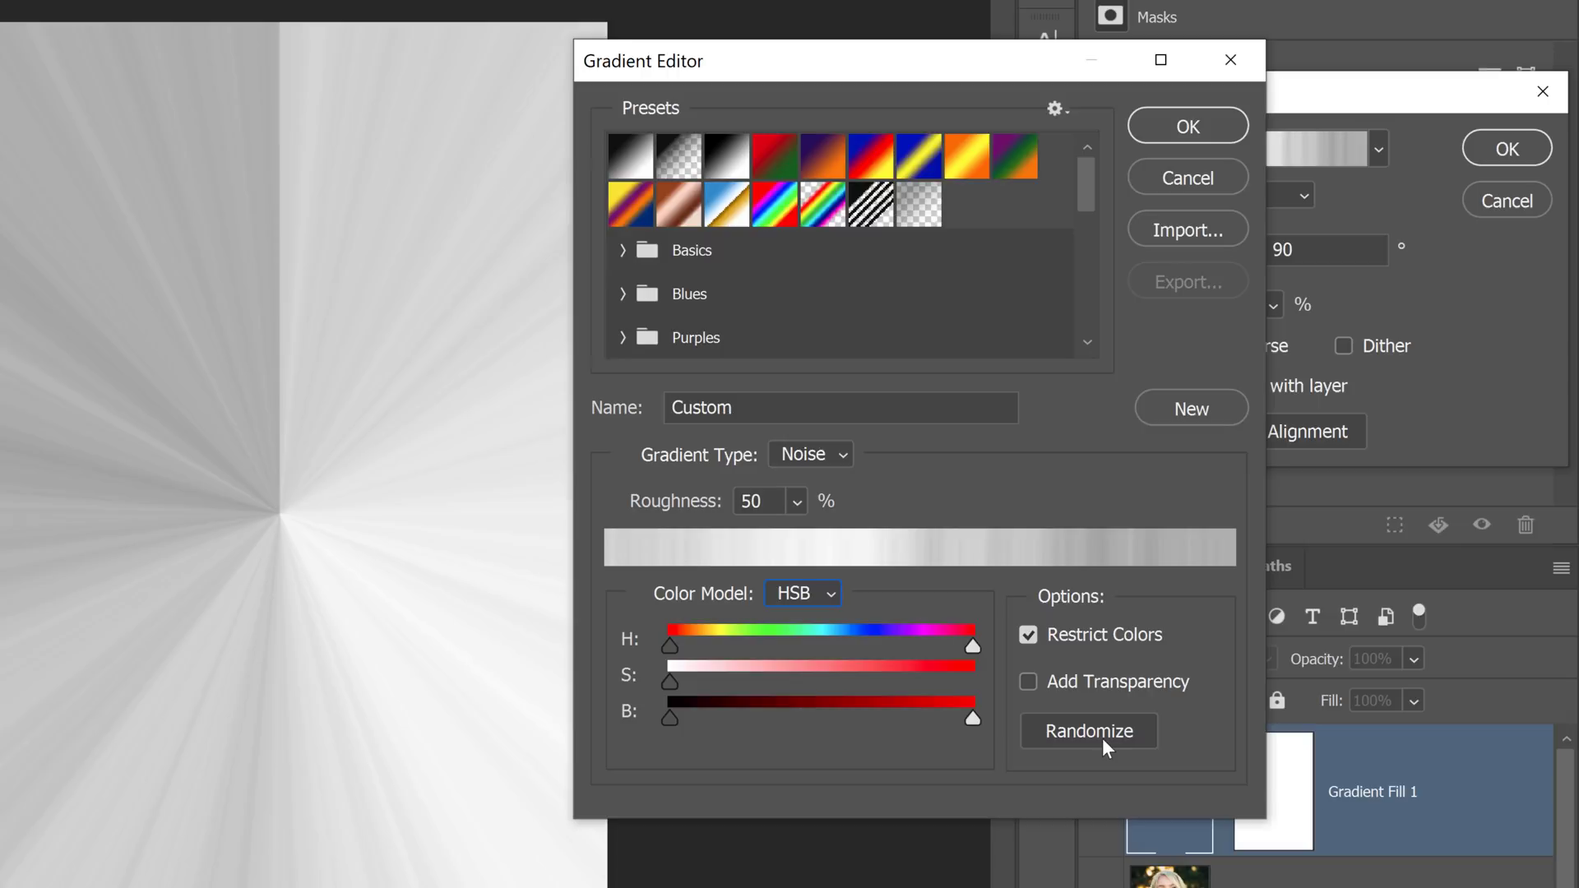
{"action": "left_click", "coordinate": [1089, 730]}
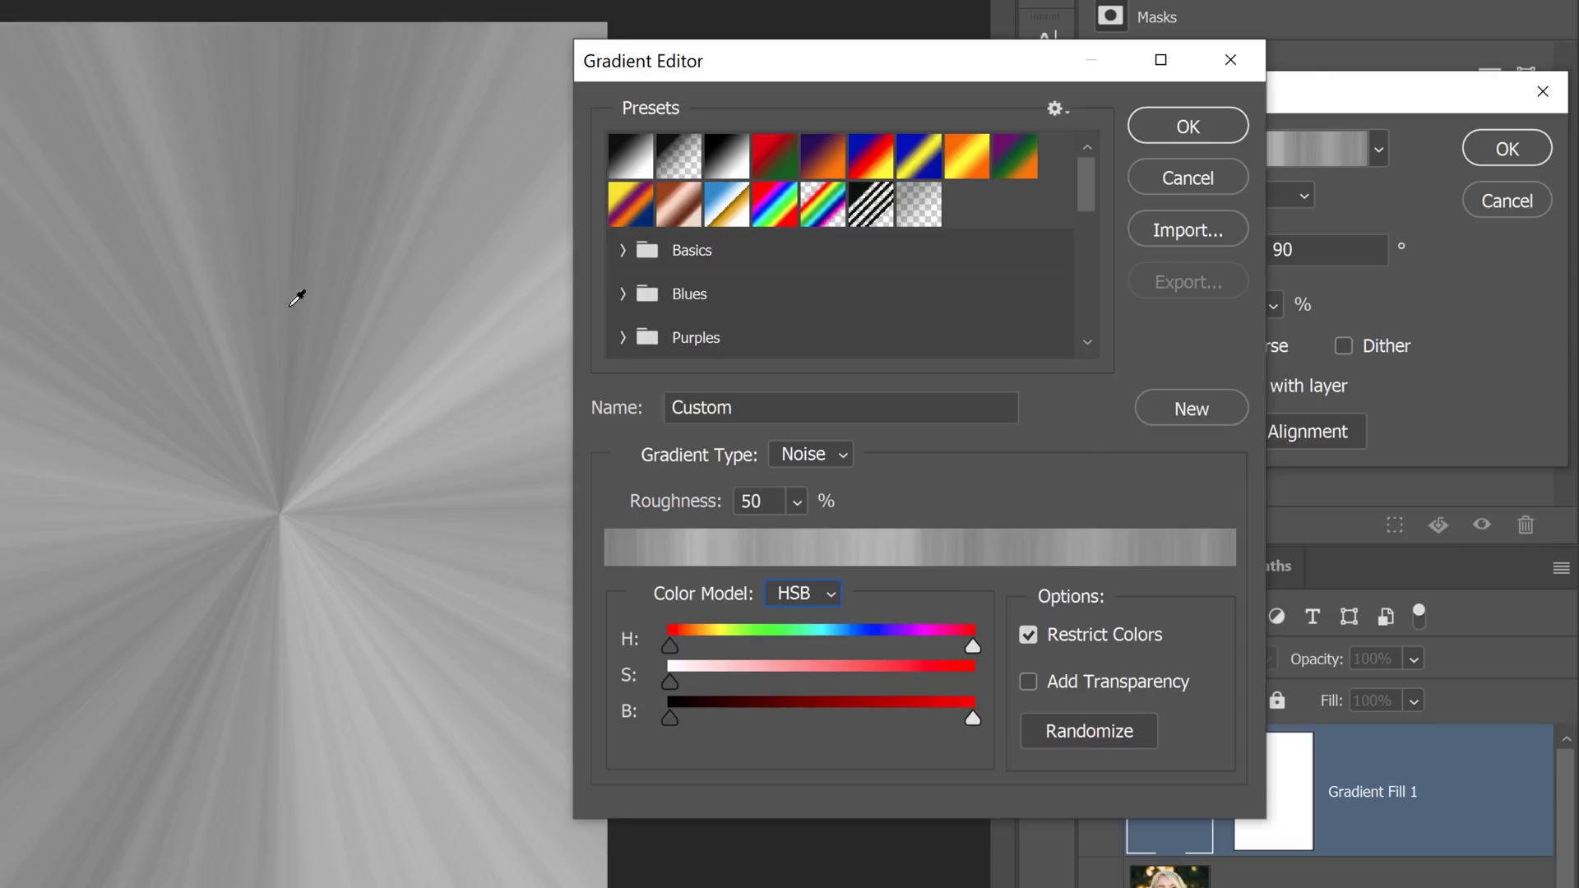
{"action": "mouse_move", "coordinate": [328, 53]}
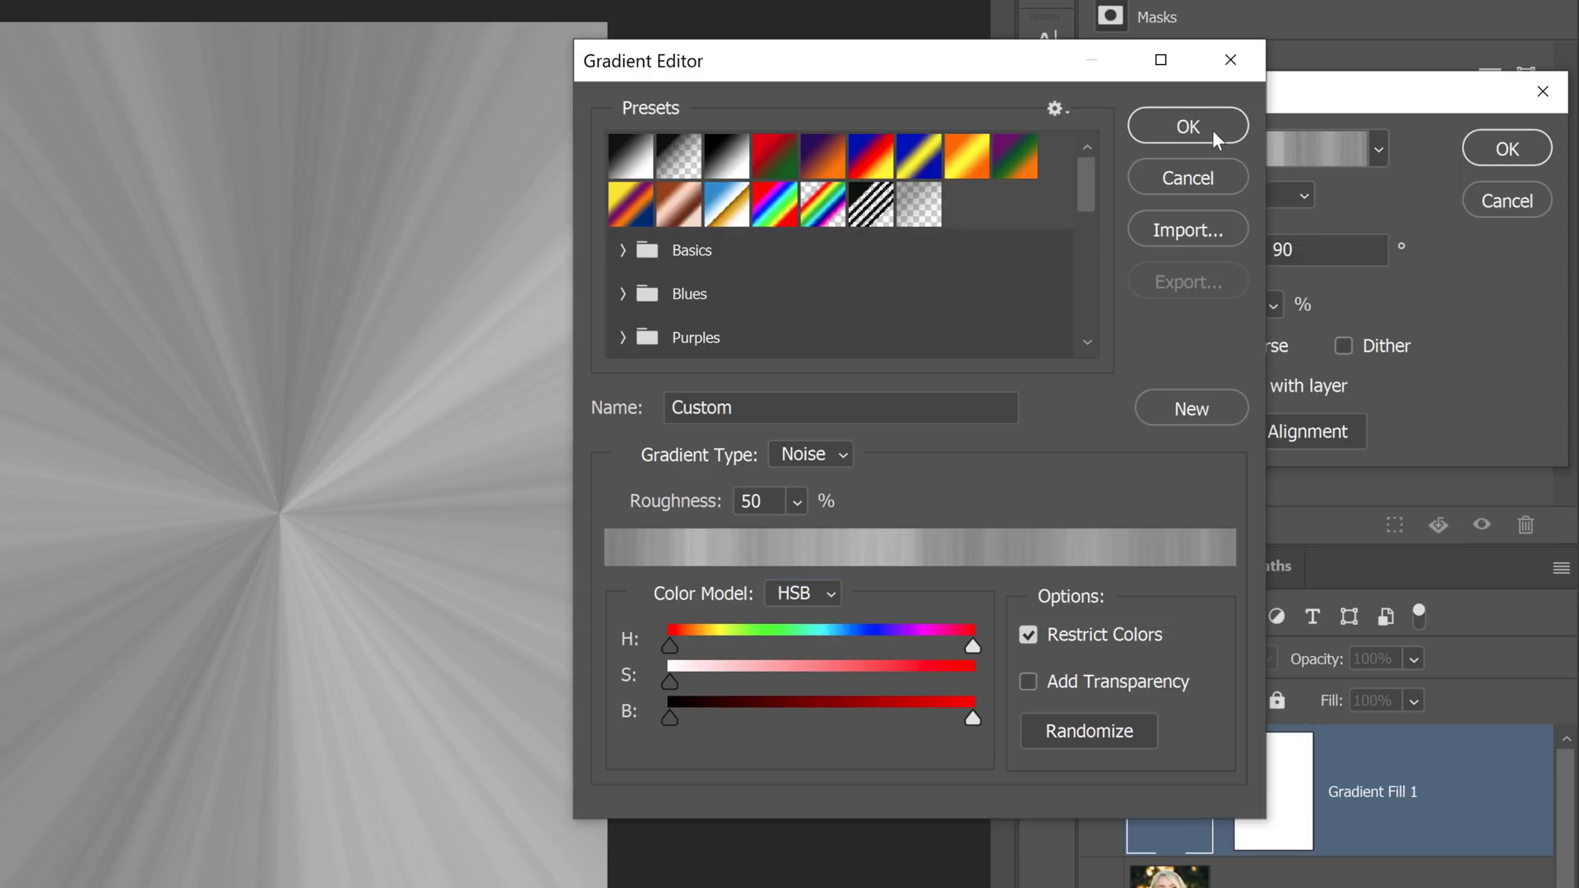
{"action": "left_click", "coordinate": [1186, 127]}
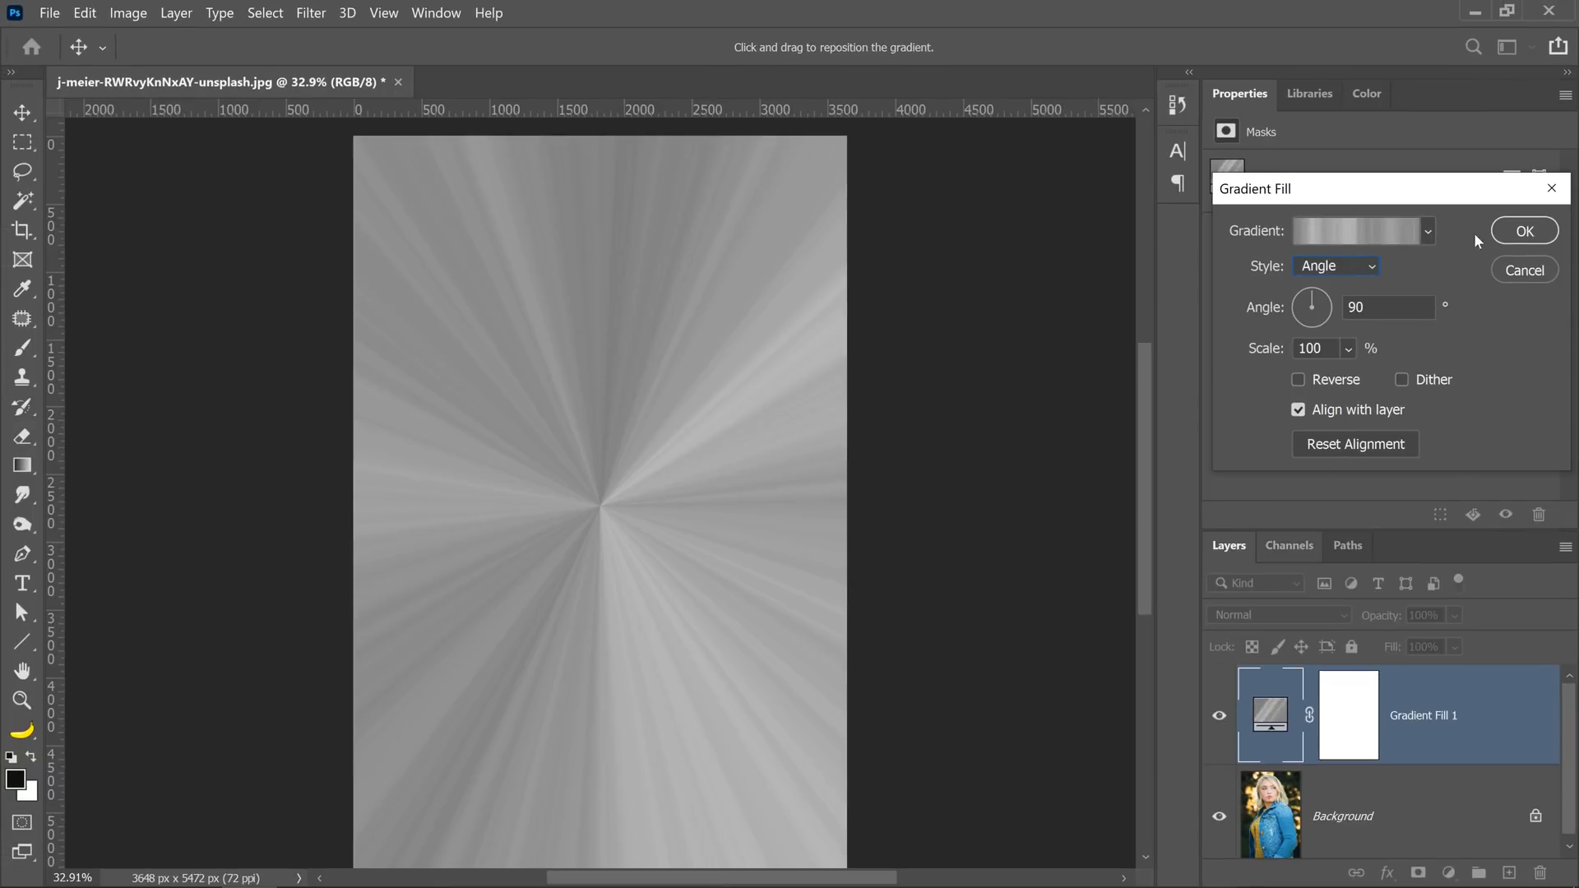
Commit the gradient fill layer and set its blend mode to Screen.
{"action": "left_click", "coordinate": [1524, 230]}
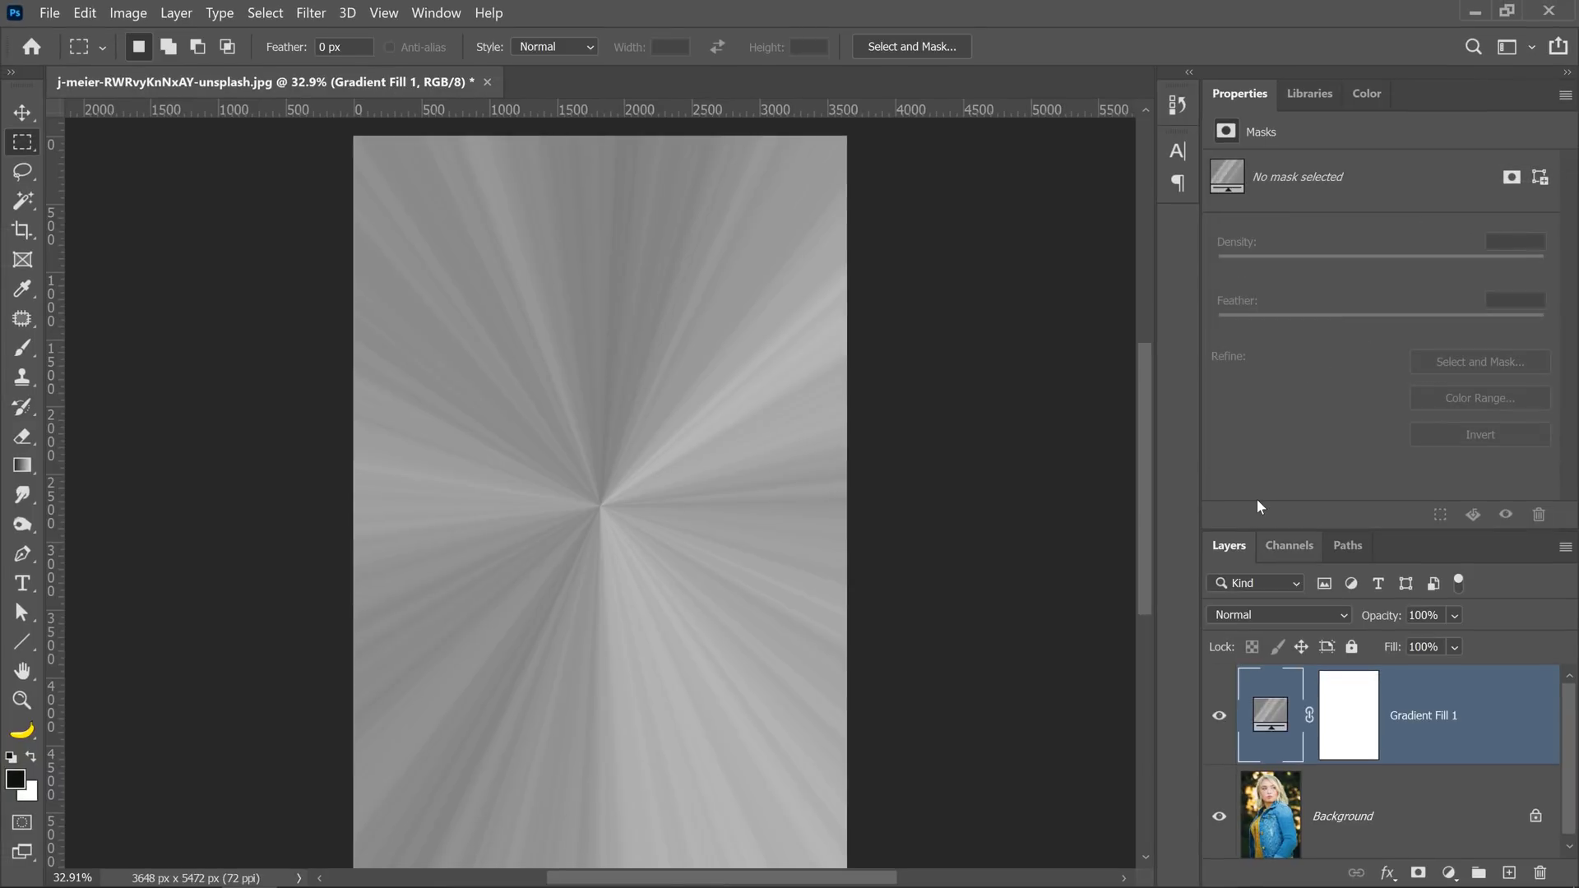
{"action": "mouse_move", "coordinate": [1265, 547]}
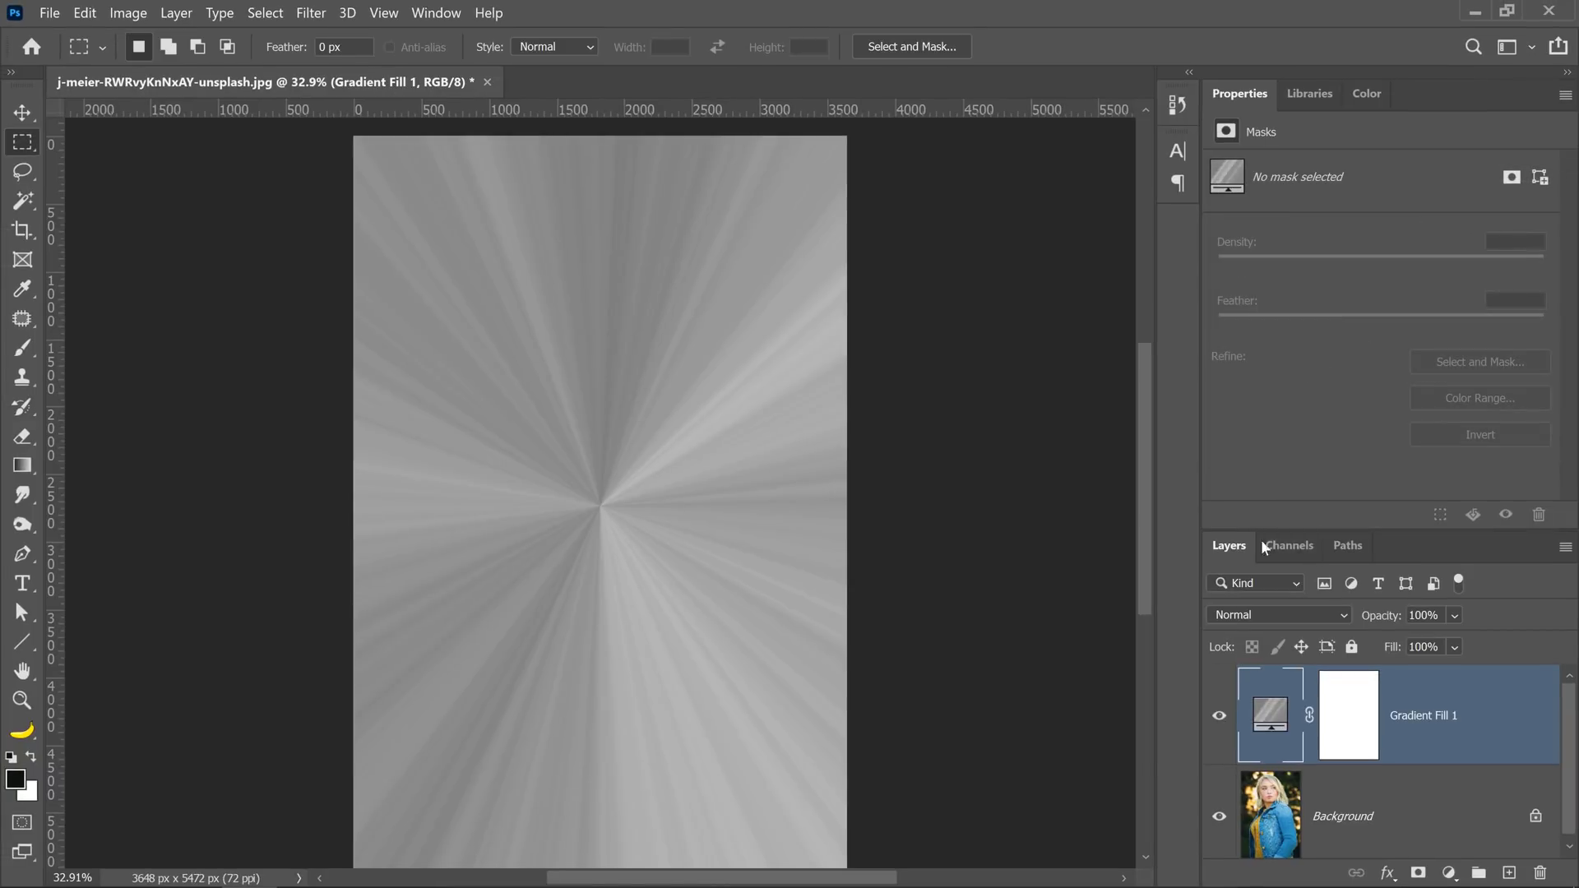
{"action": "left_click", "coordinate": [1420, 715]}
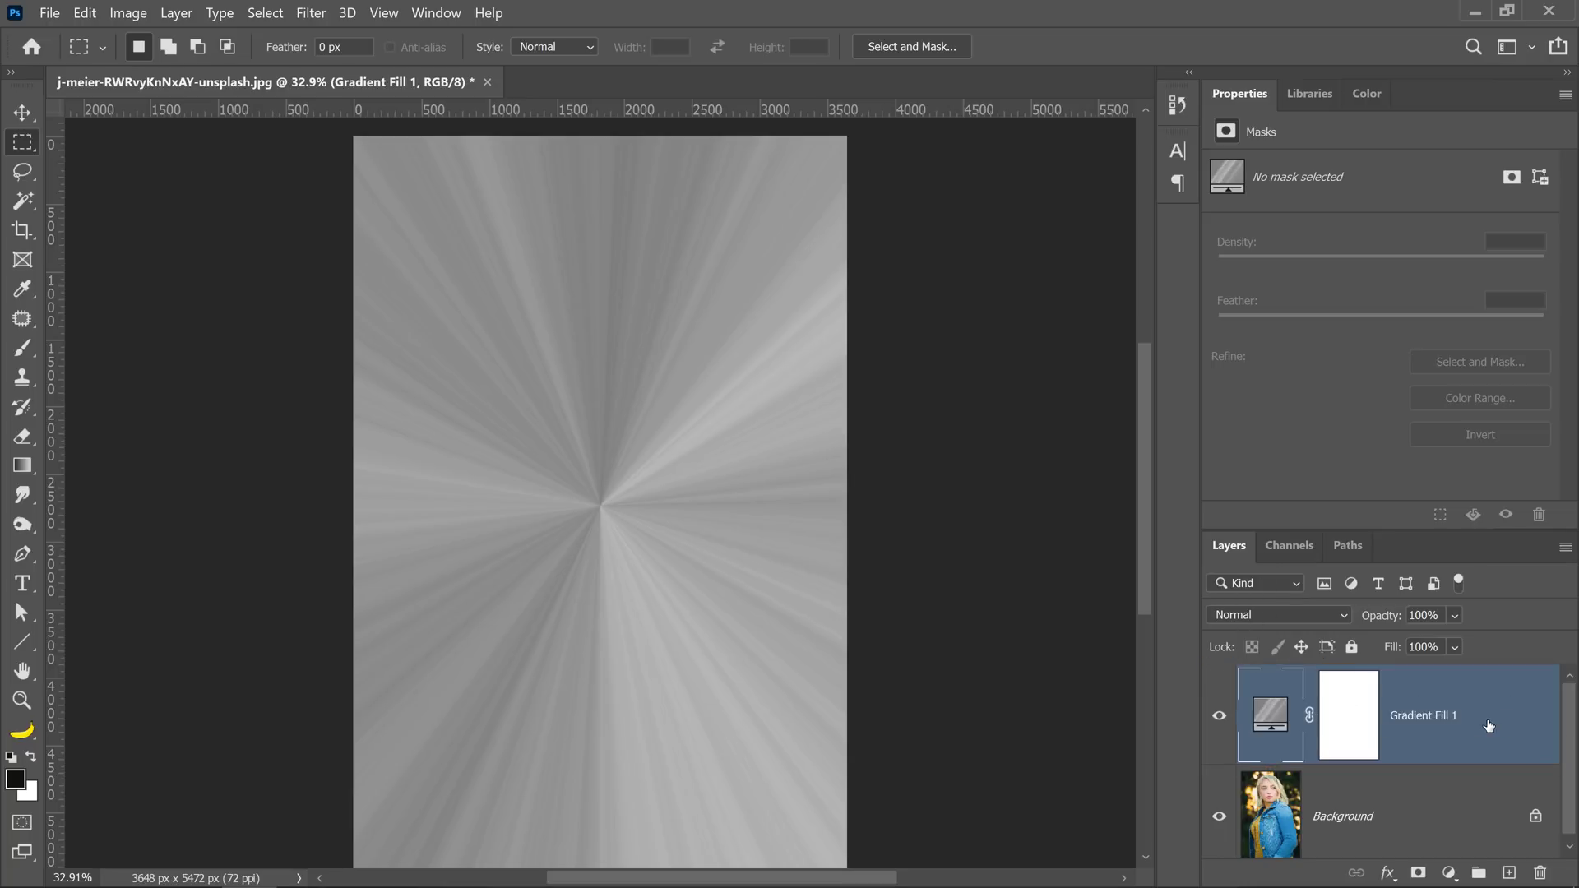
{"action": "left_click", "coordinate": [1277, 614]}
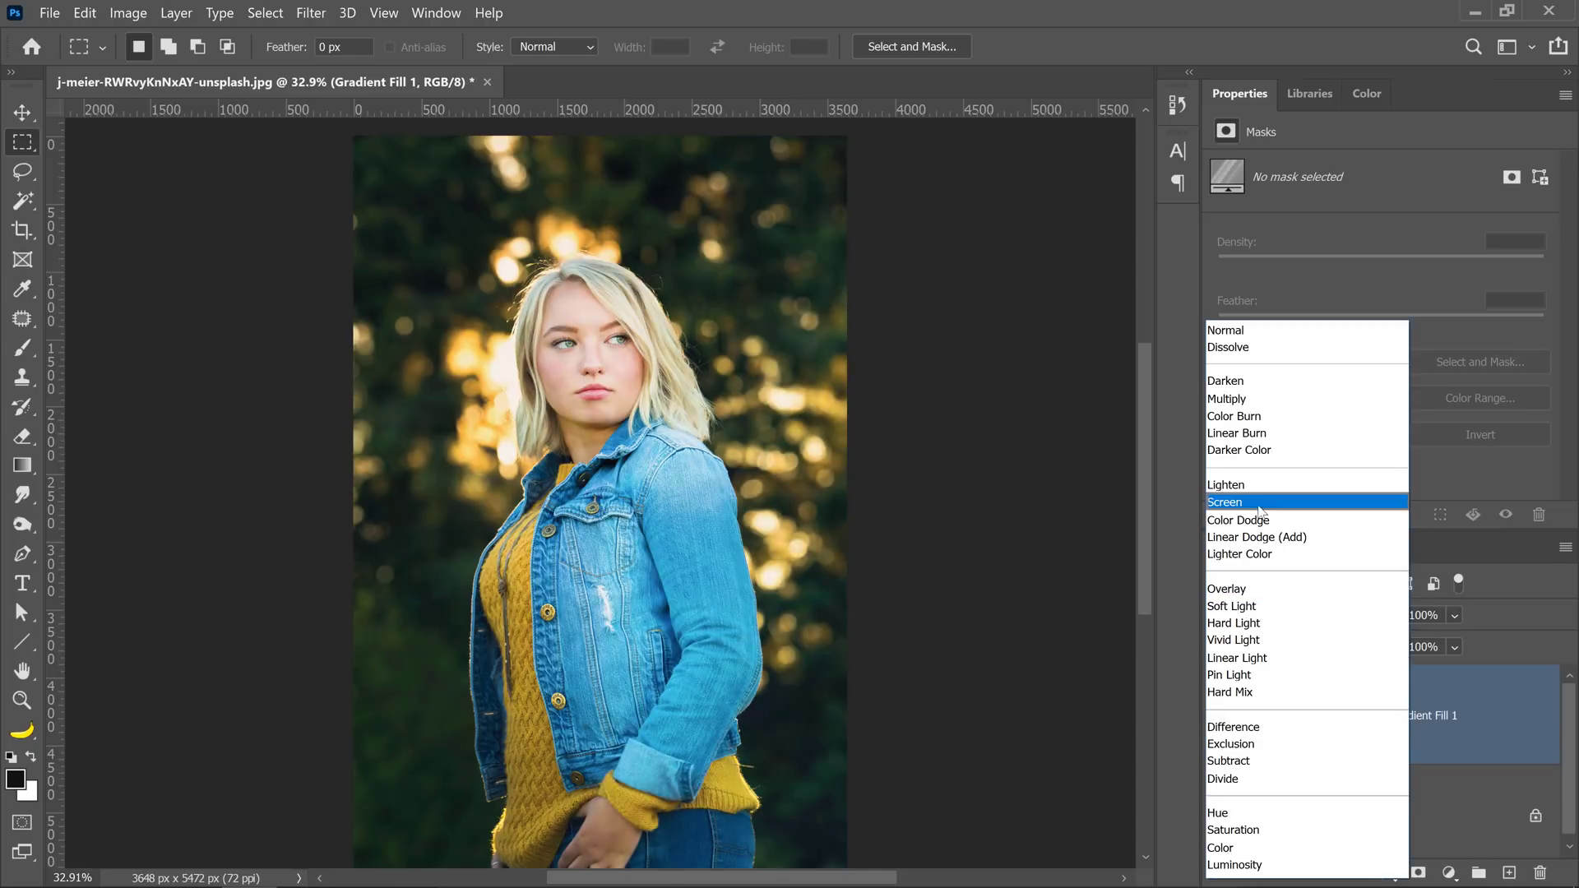
{"action": "left_click", "coordinate": [1226, 501]}
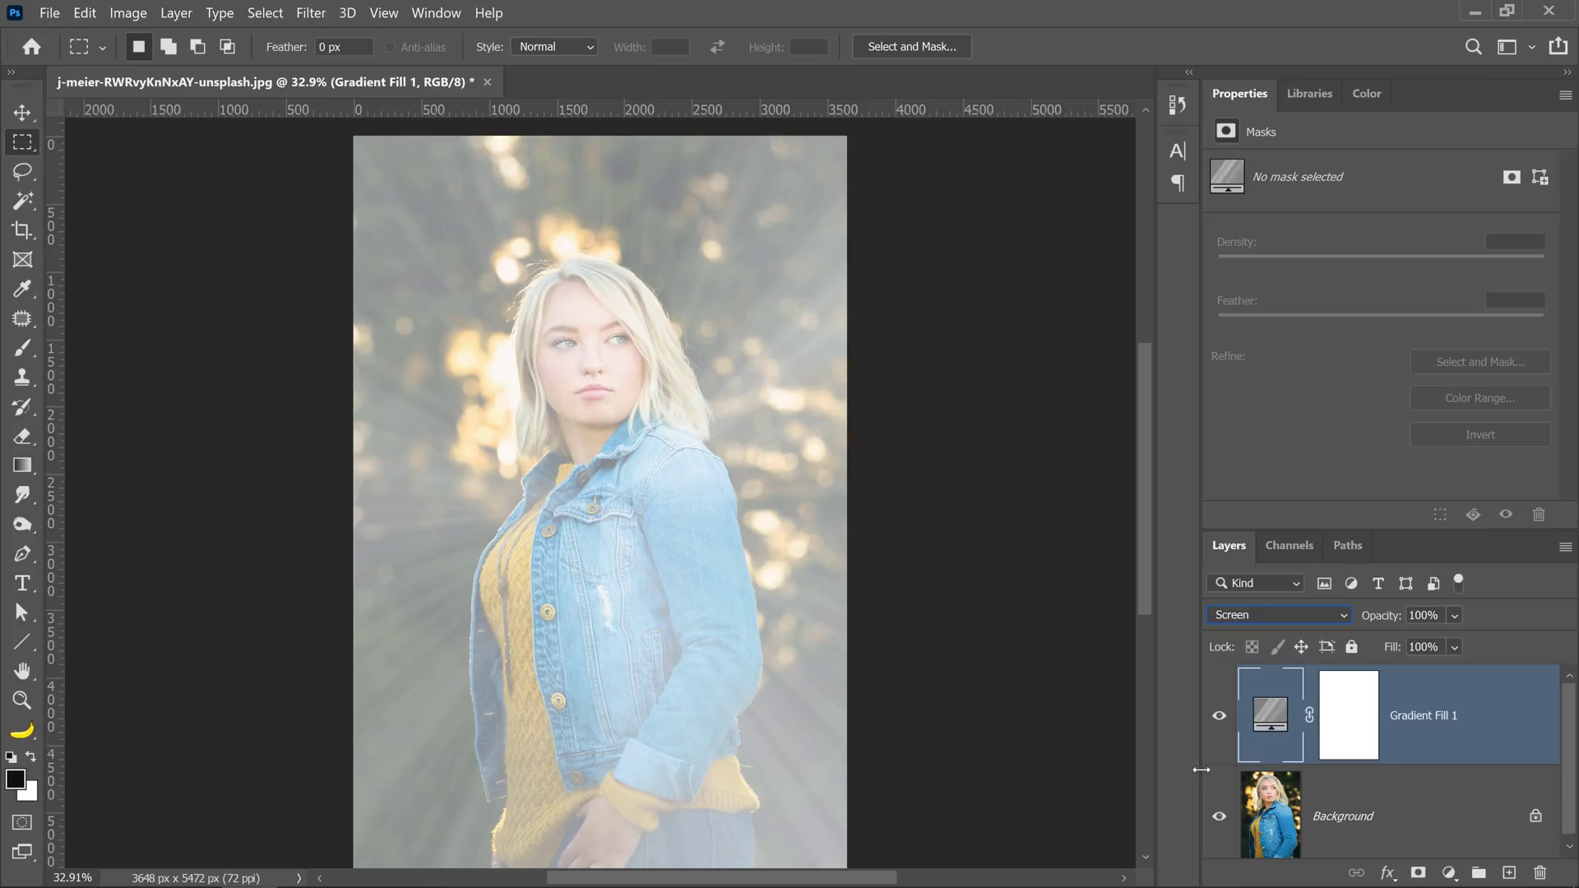
Reposition the Gradient Fill 1 centre behind the subject's head, angle kept at 90 degrees.
{"action": "double_click", "coordinate": [1269, 713]}
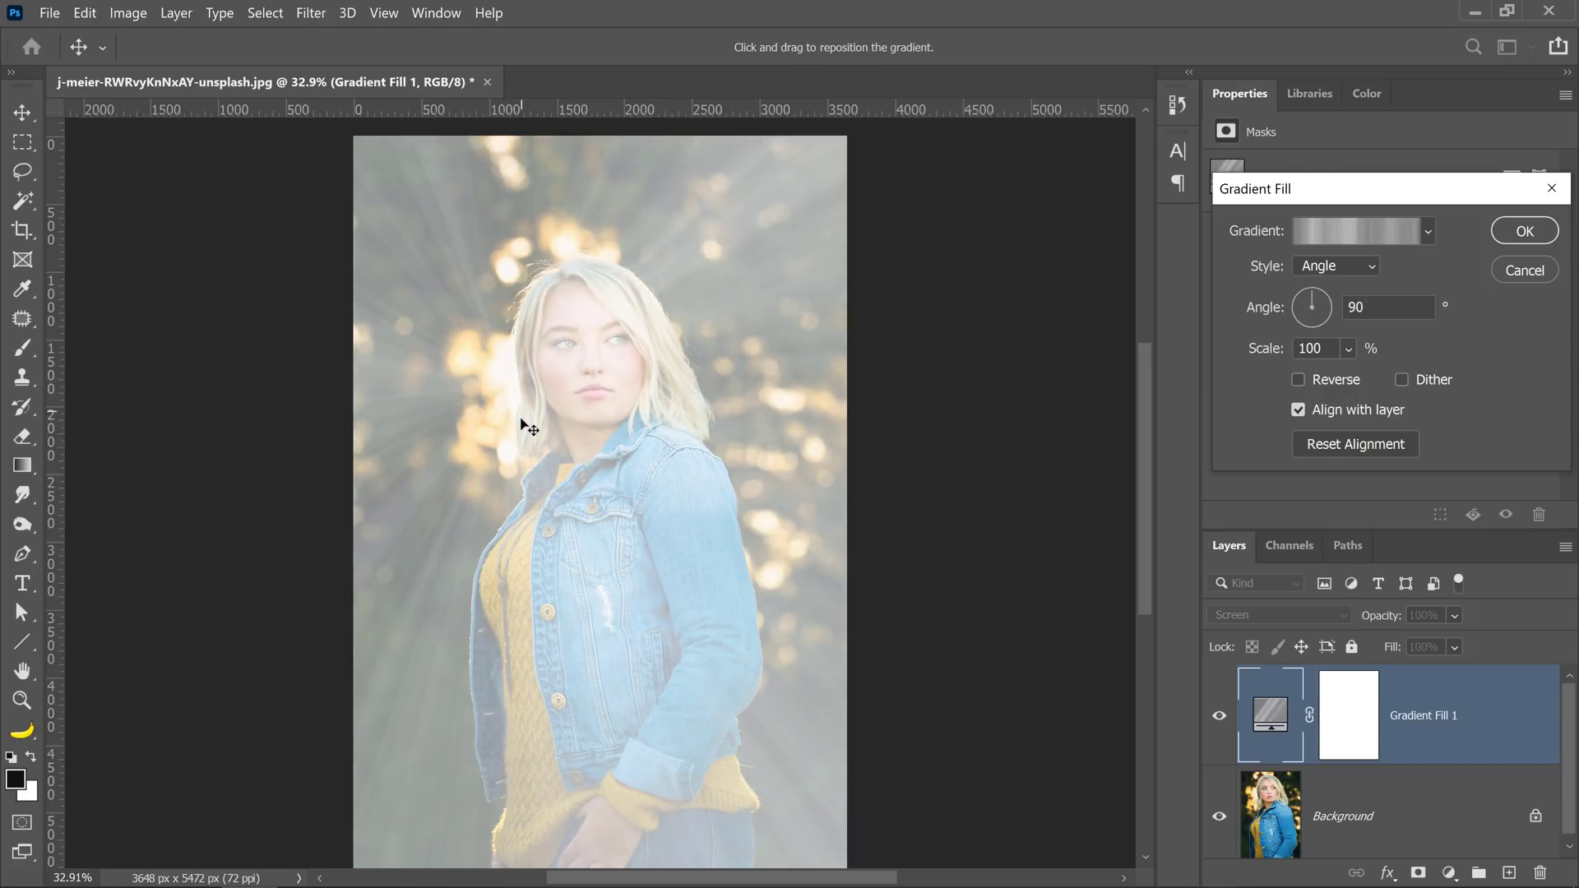
{"action": "mouse_move", "coordinate": [593, 332]}
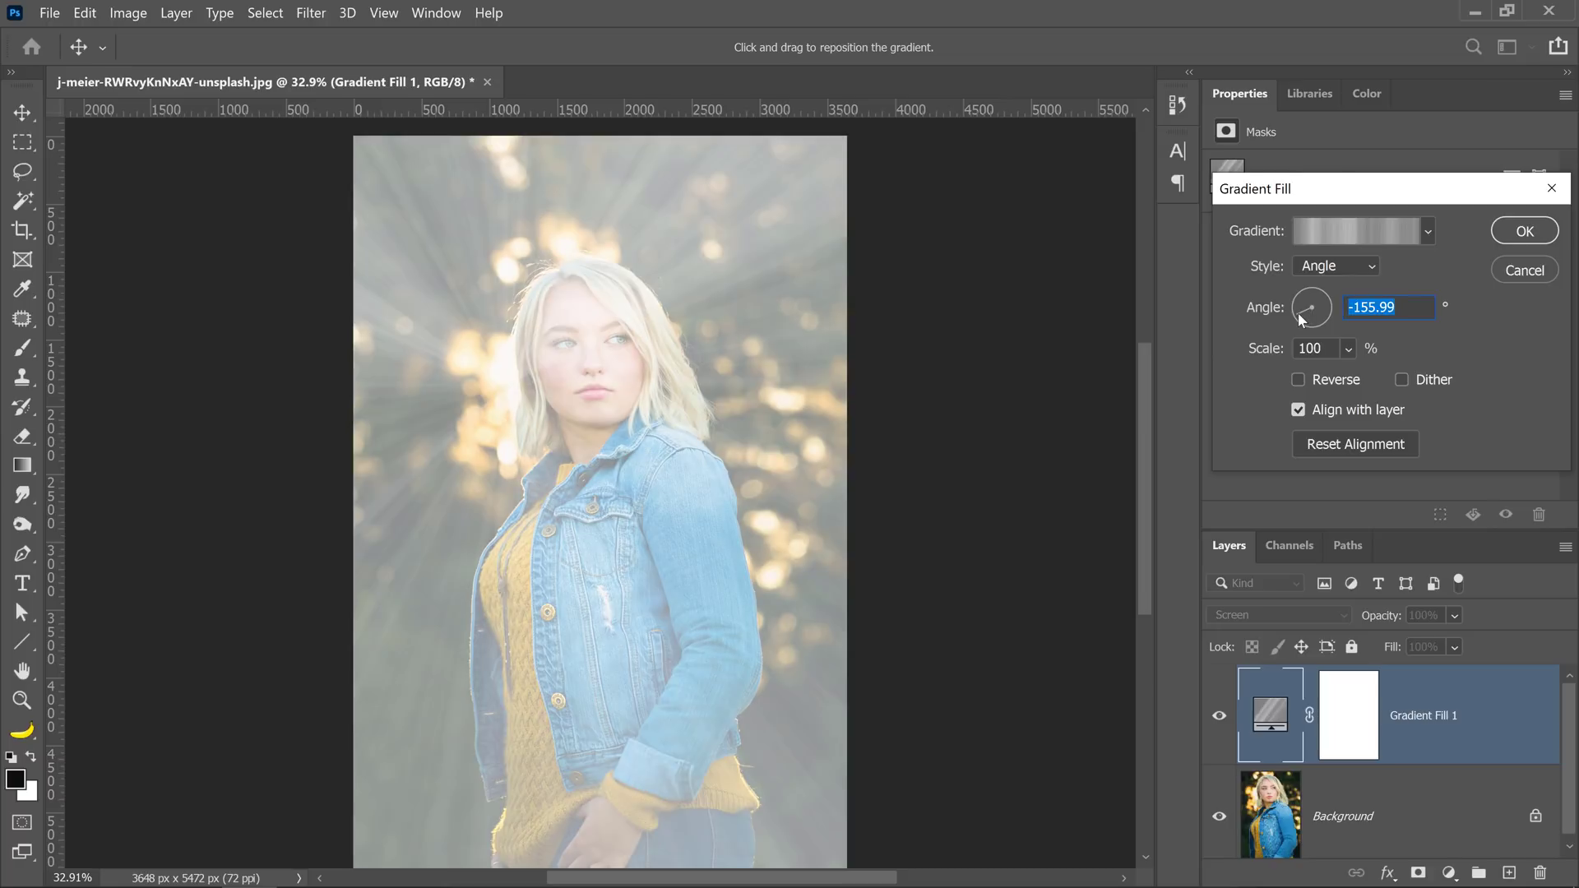
{"action": "key", "text": "ctrl+z"}
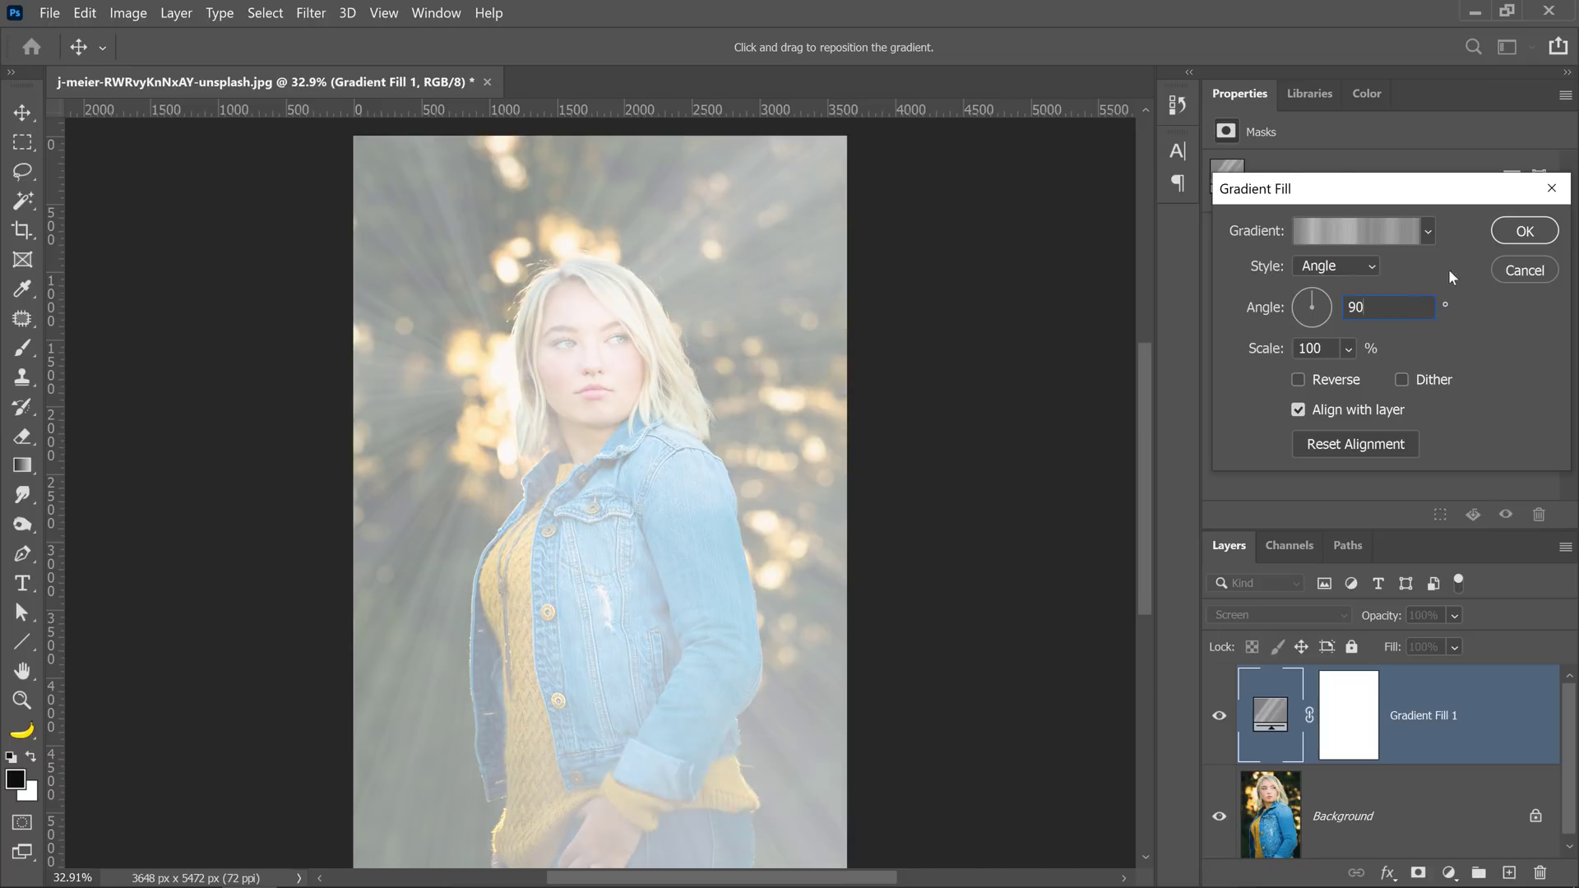
{"action": "left_click", "coordinate": [1522, 230]}
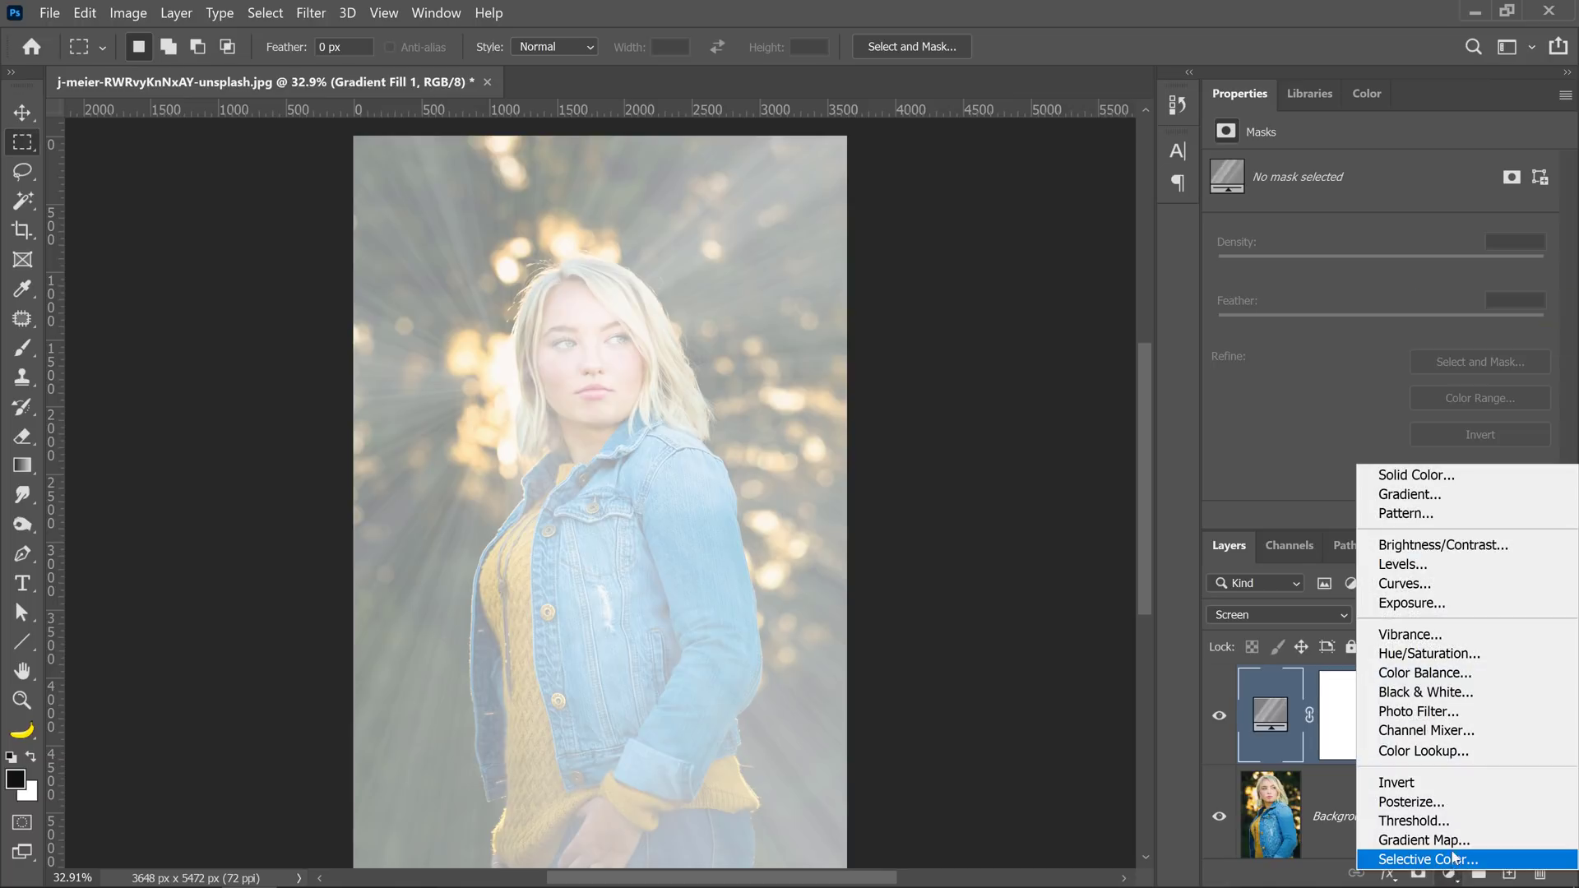
Add a Levels adjustment clipped to Gradient Fill 1 with inputs 89, 0.54 and 228.
{"action": "left_click", "coordinate": [1403, 564]}
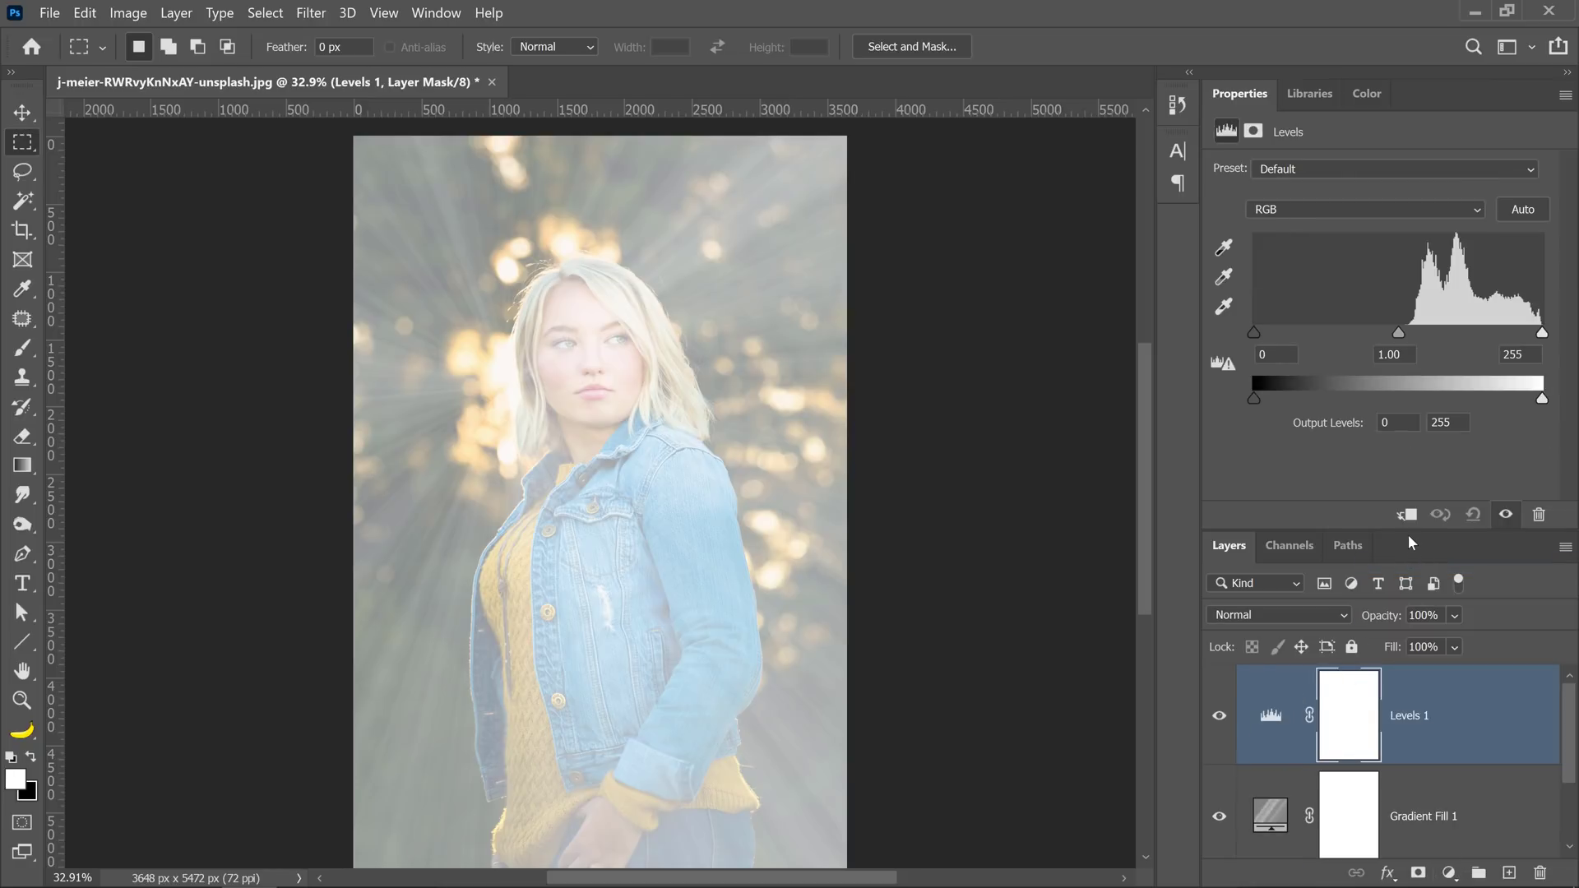
{"action": "left_click", "coordinate": [1407, 515]}
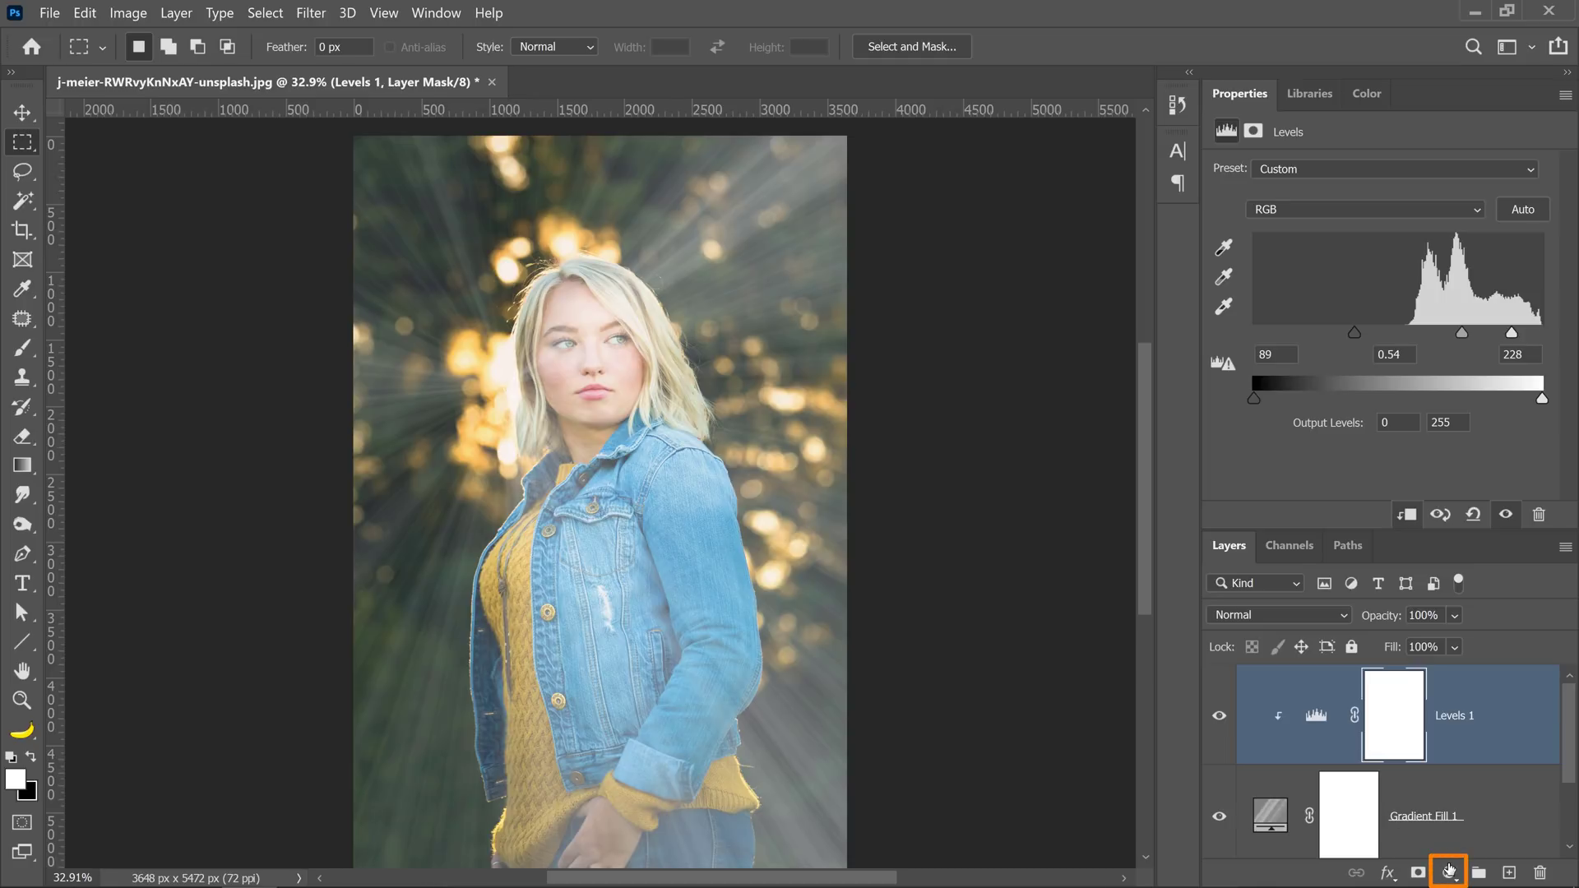
Add a Hue/Saturation adjustment clipped to the rays with Colorize enabled.
{"action": "left_click", "coordinate": [1448, 872]}
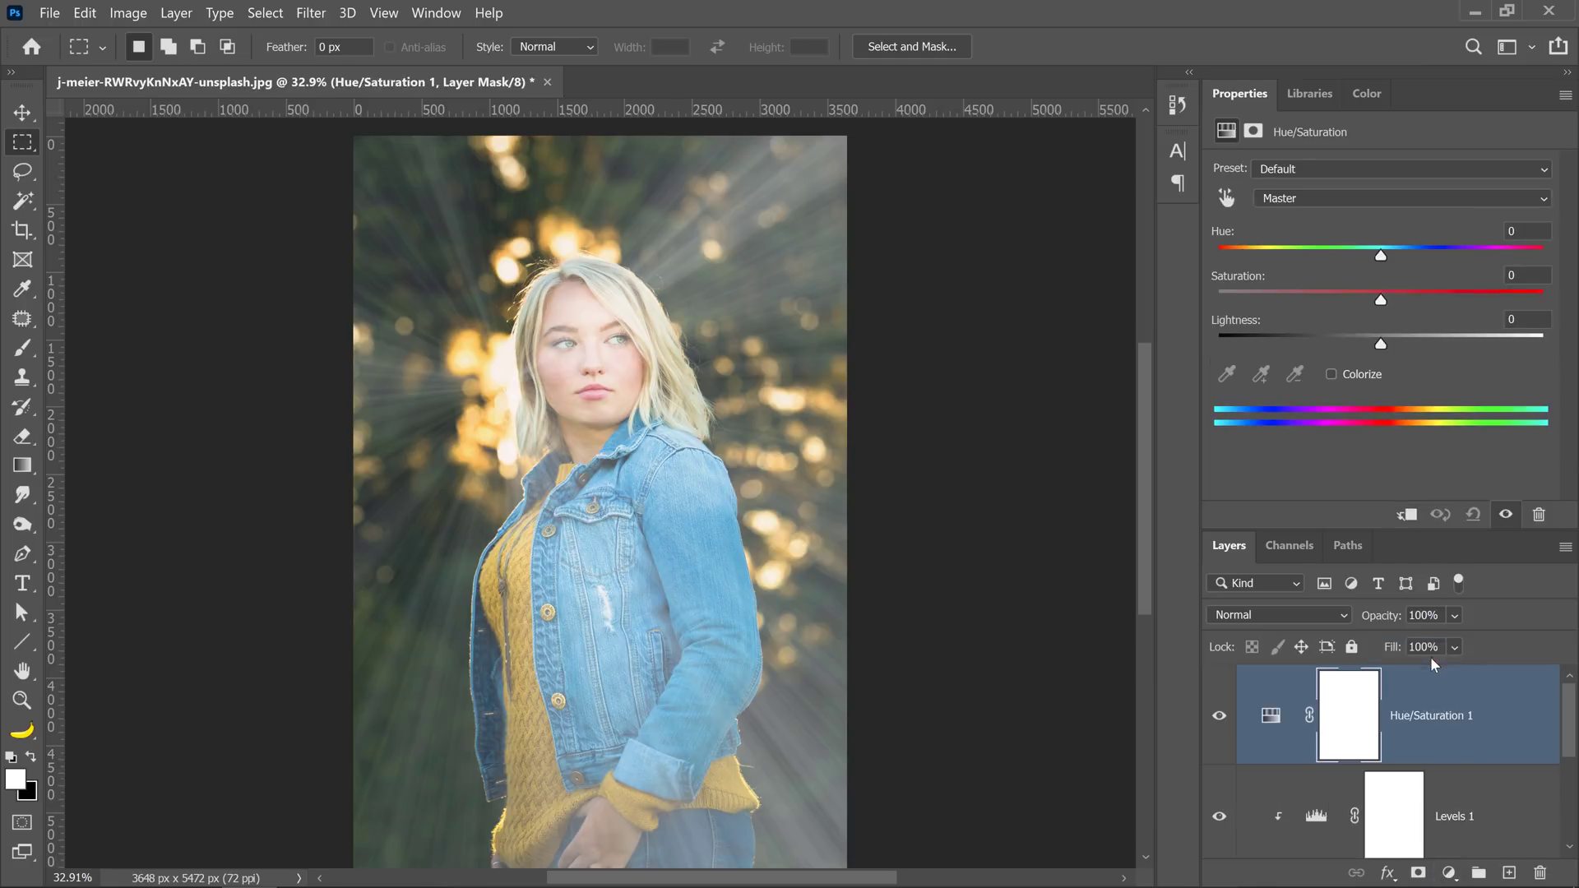
{"action": "left_click", "coordinate": [1407, 514]}
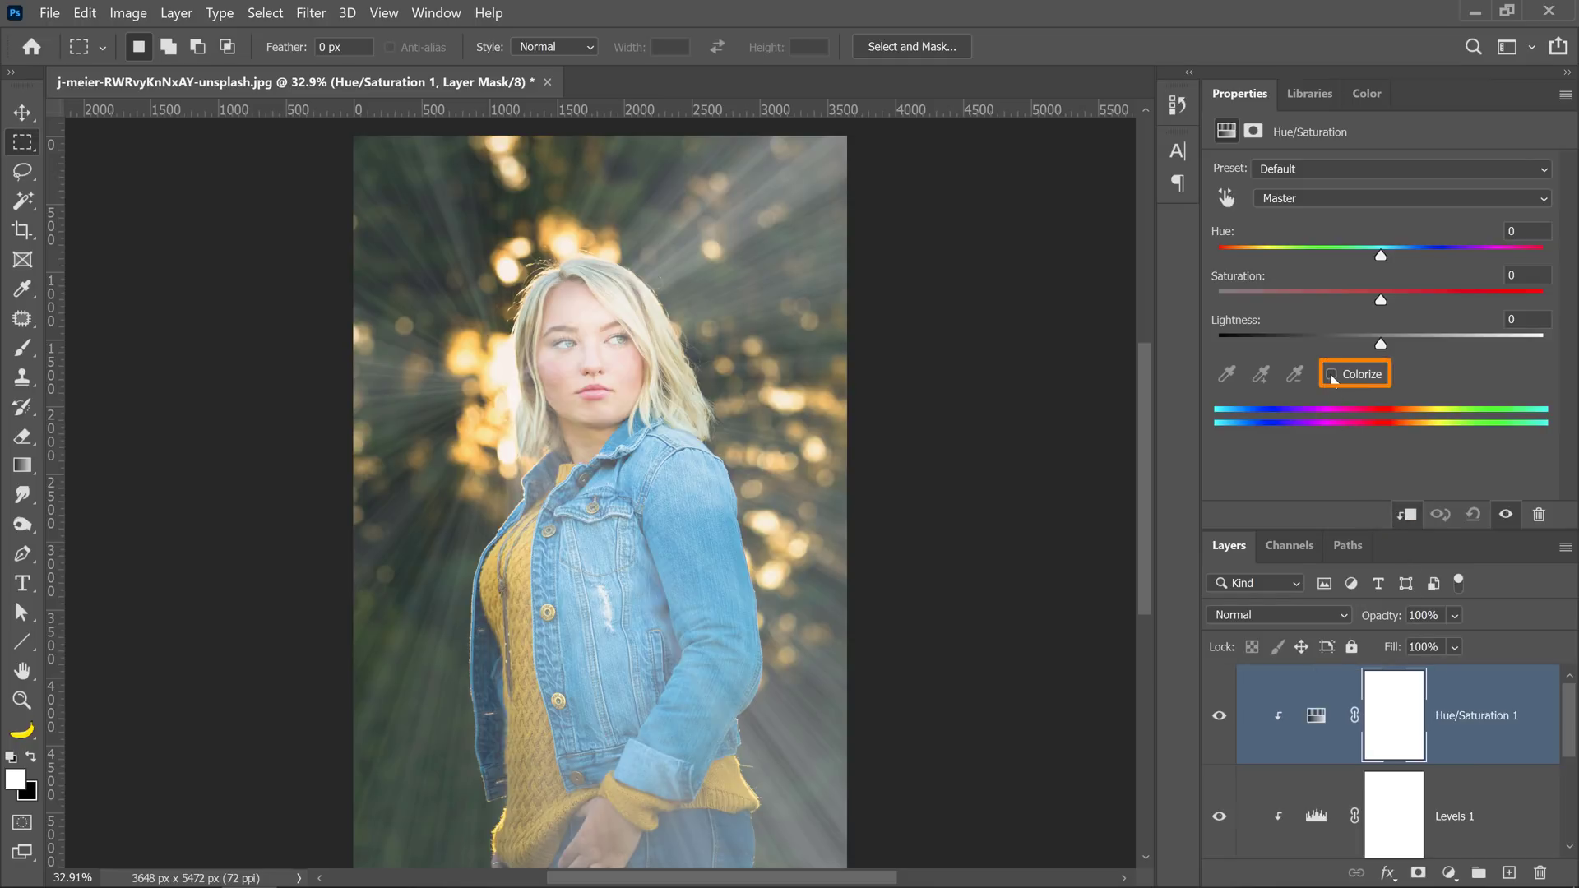
{"action": "left_click", "coordinate": [1332, 373]}
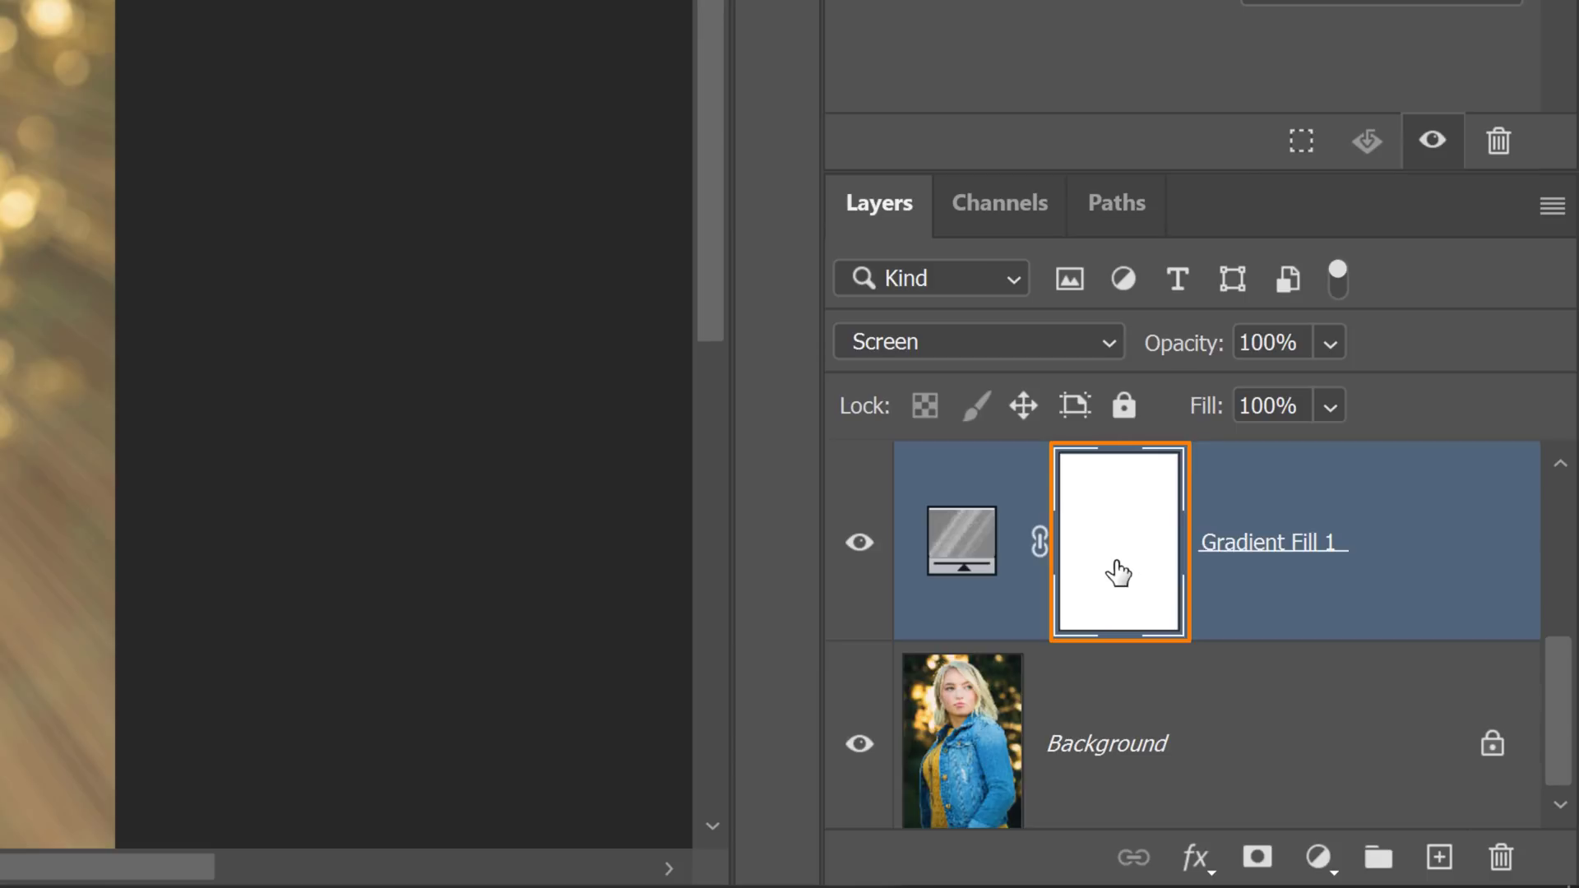
Invert the Gradient Fill mask to black and paint white with an enlarged brush around the head.
{"action": "key", "text": "ctrl+i"}
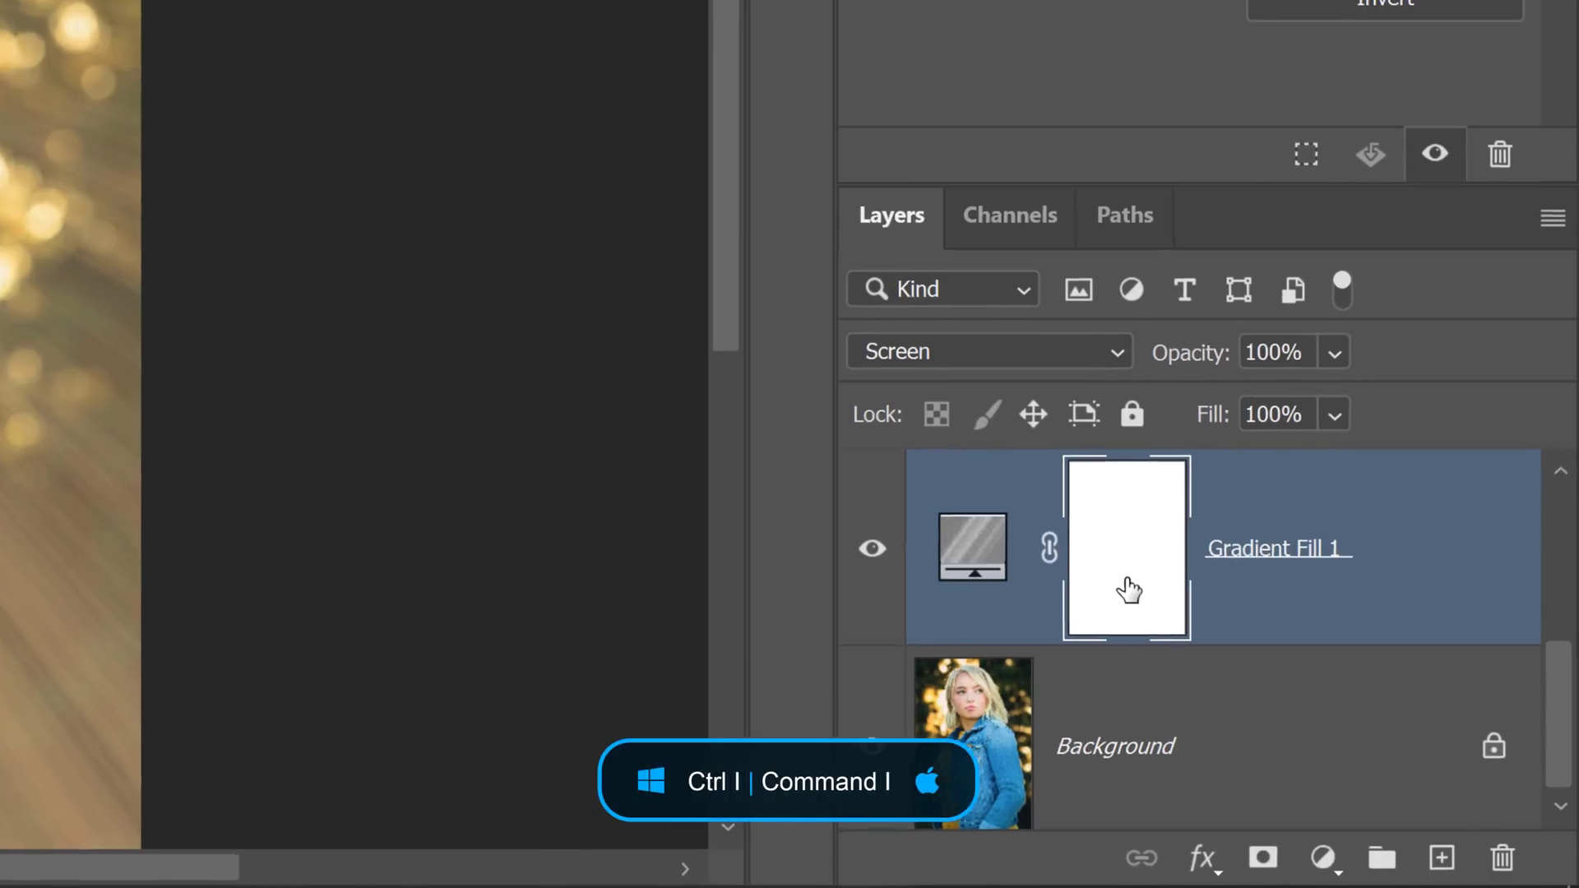
{"action": "key", "text": "ctrl+i"}
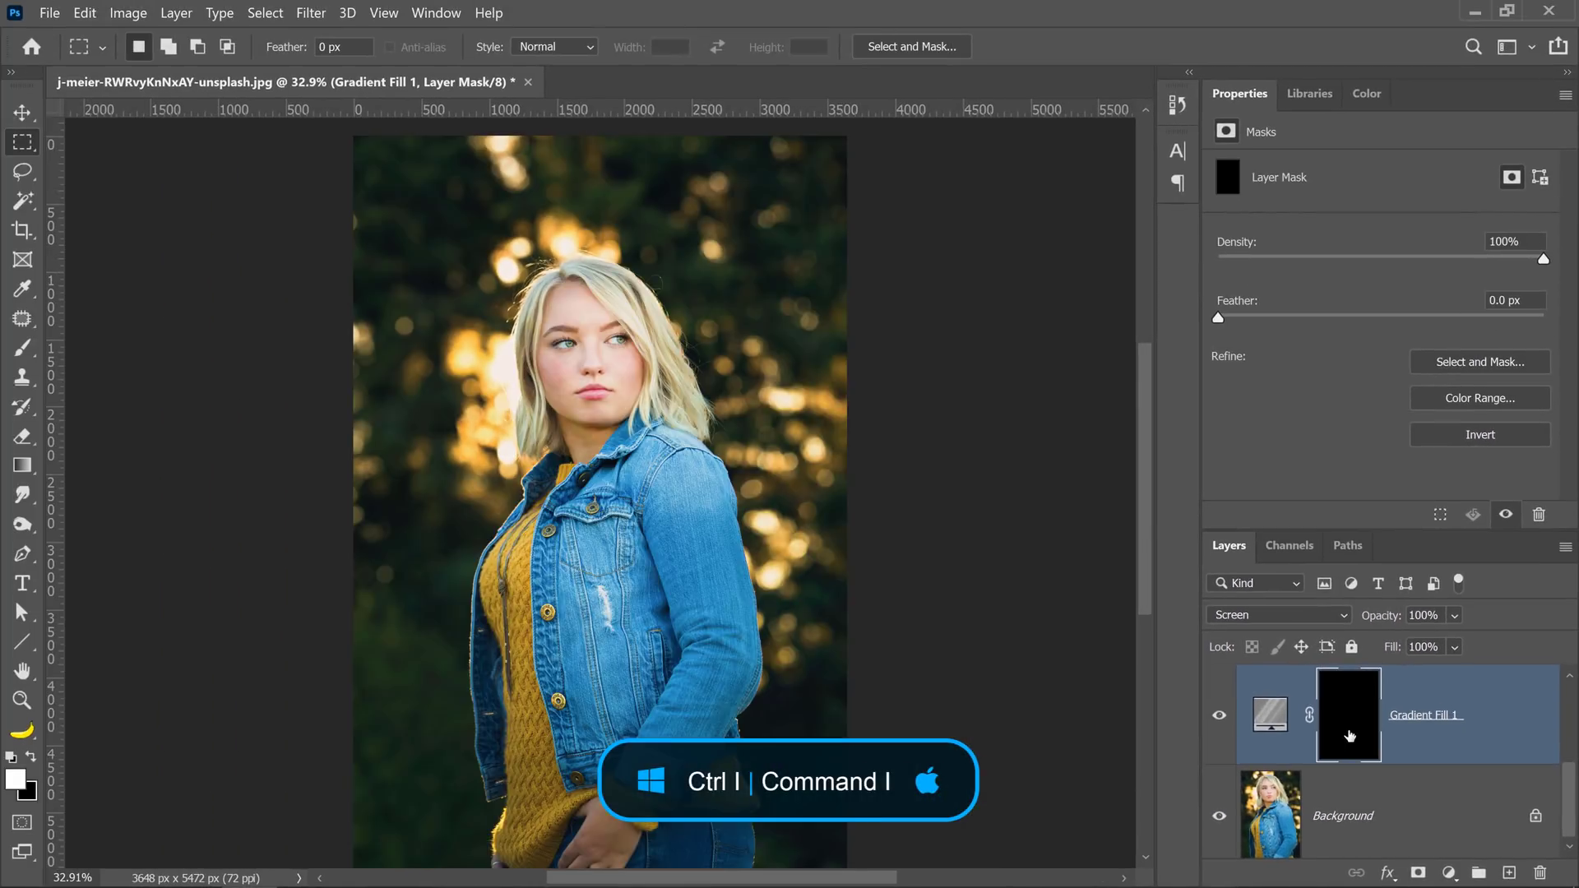
{"action": "key", "text": "ctrl+i"}
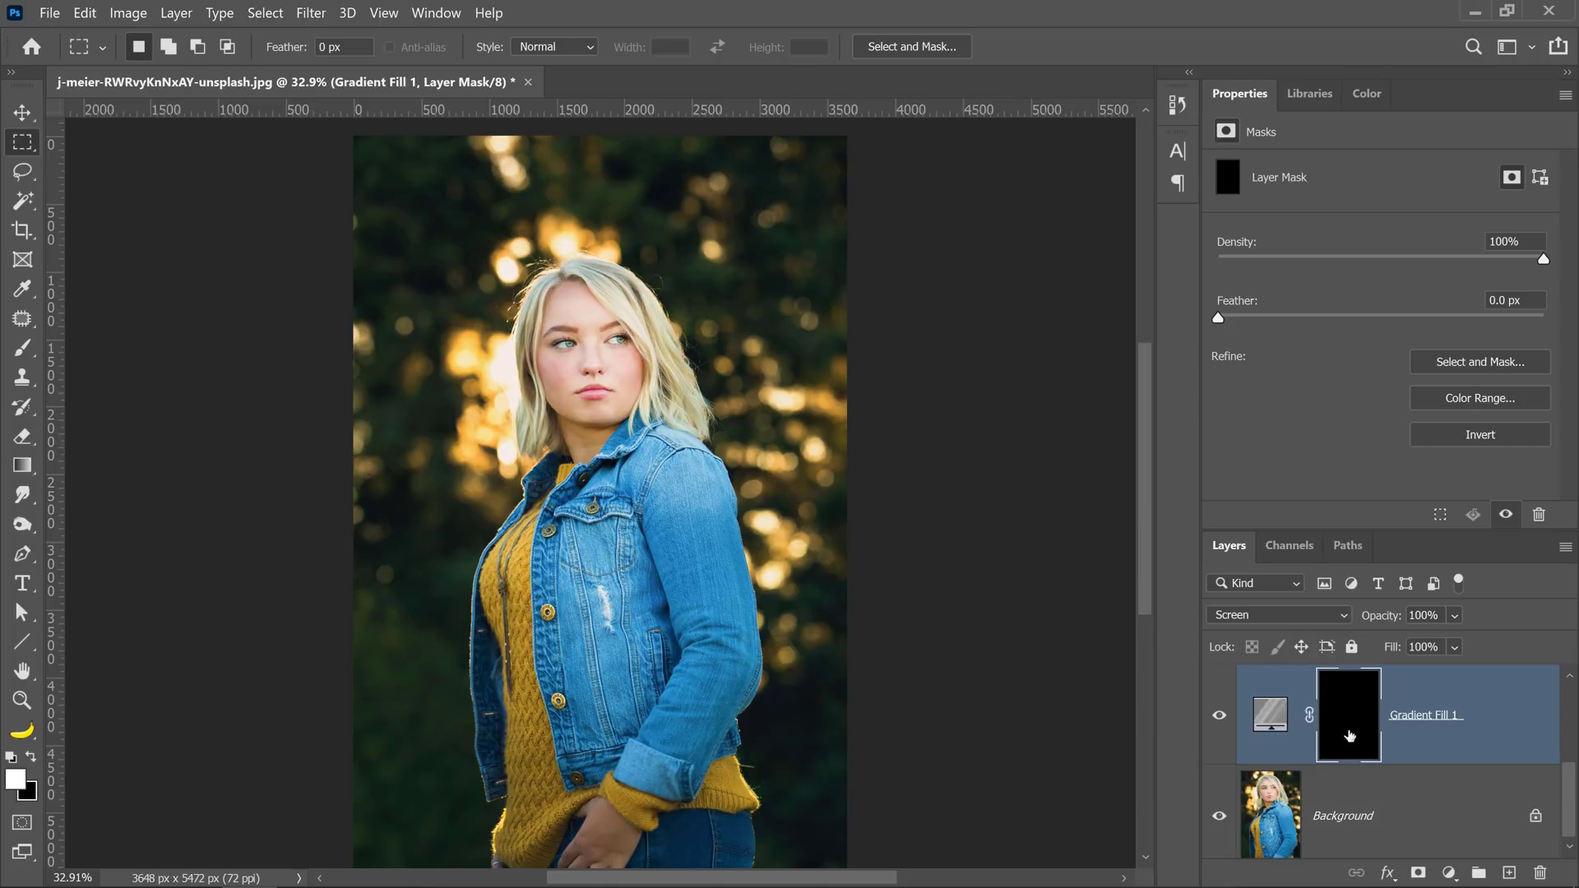
{"action": "mouse_move", "coordinate": [1325, 700]}
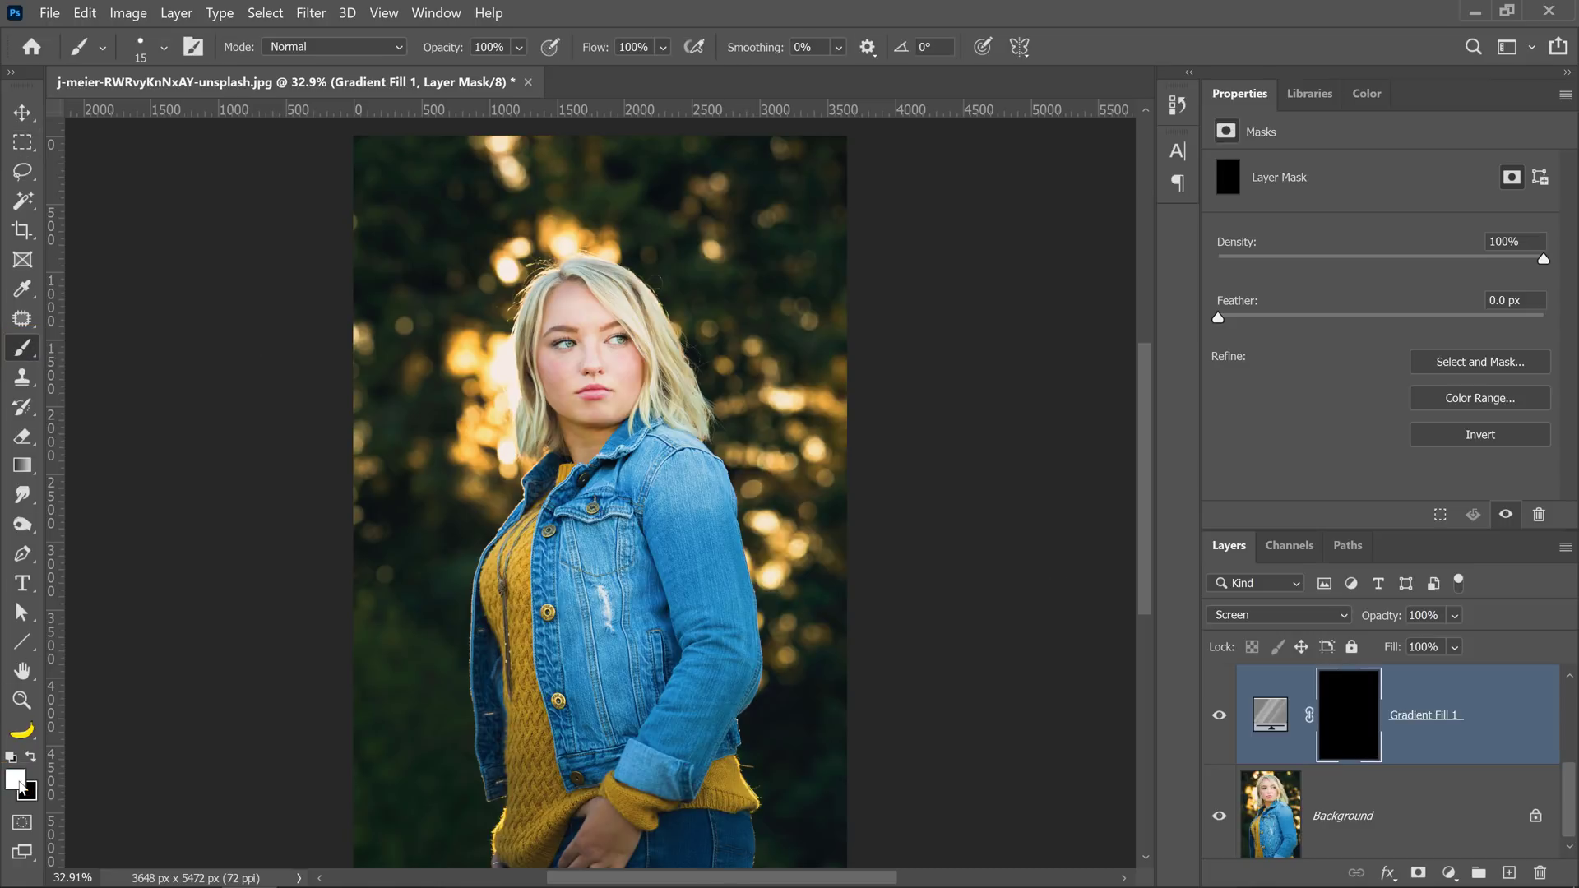
{"action": "left_click", "coordinate": [17, 777]}
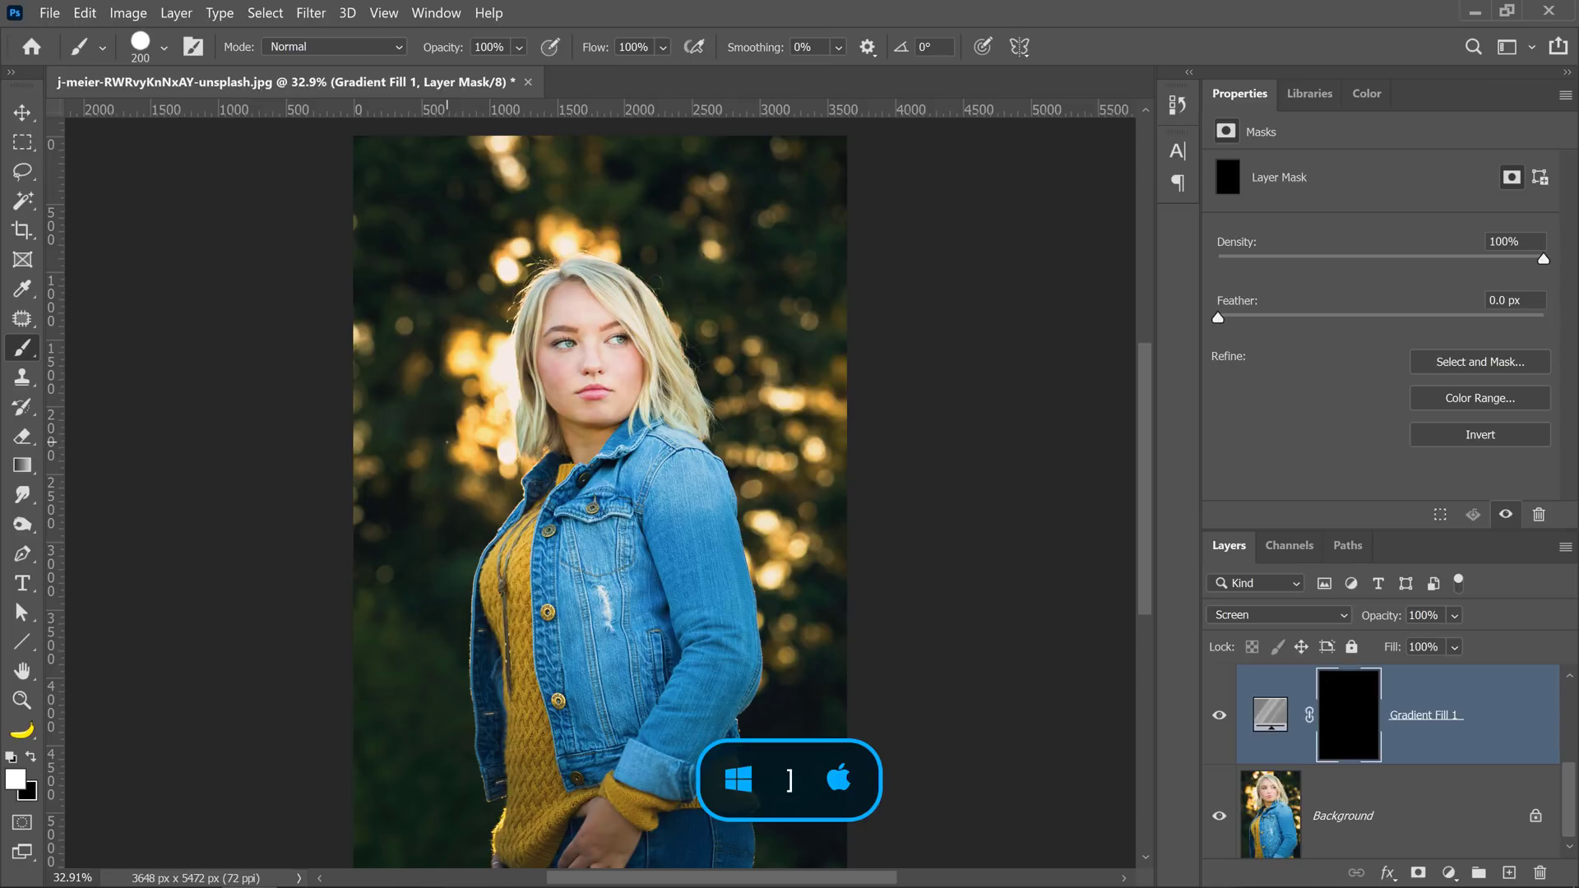
{"action": "key", "text": "shift+]"}
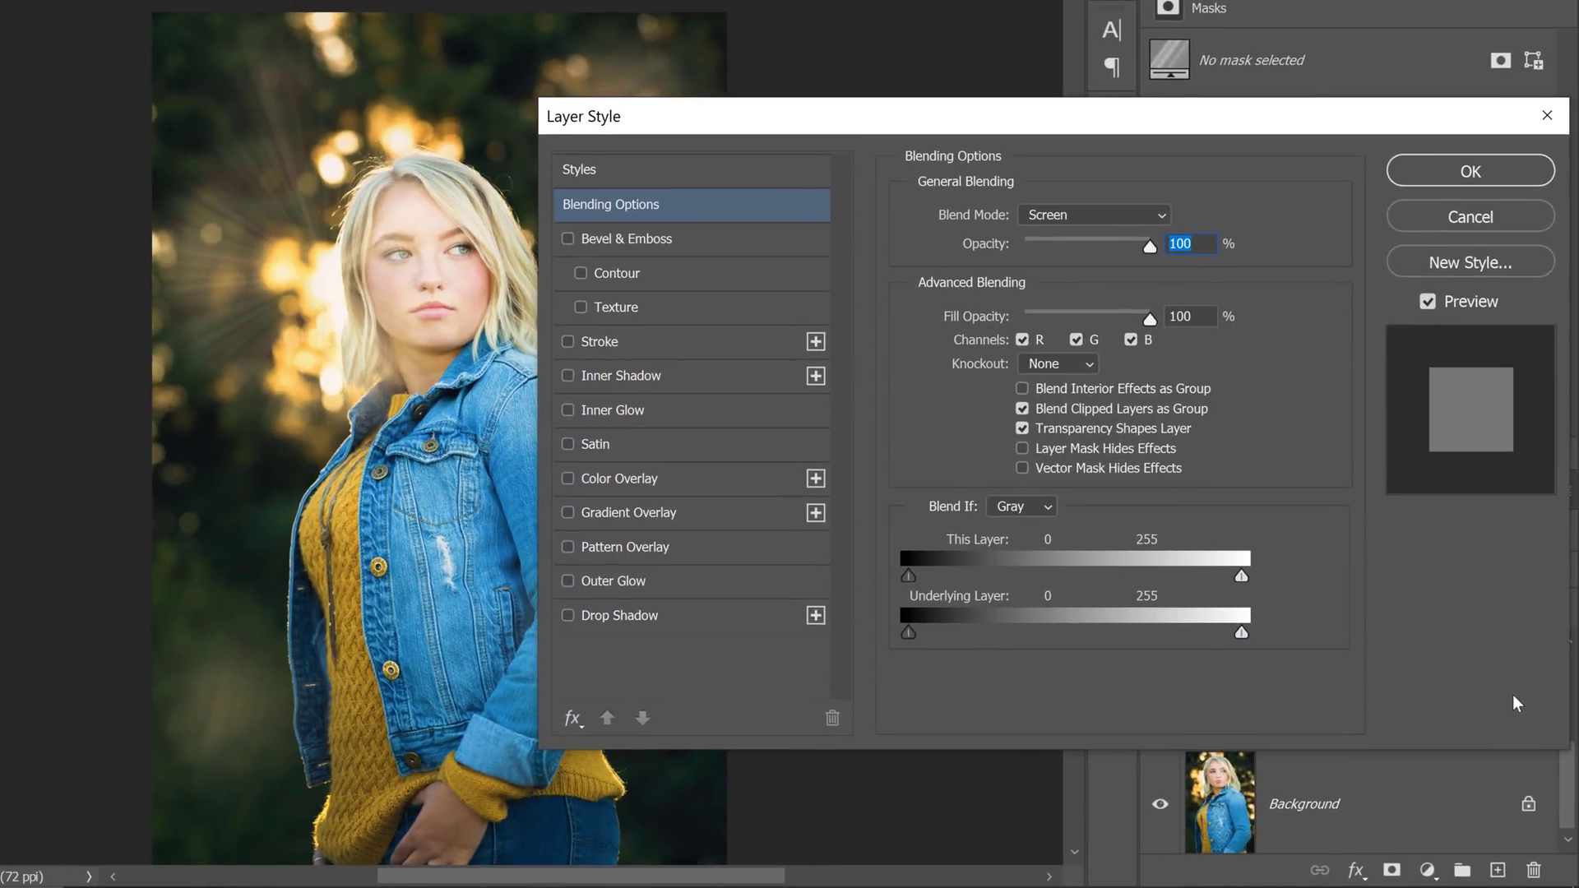
{"action": "mouse_move", "coordinate": [1057, 453]}
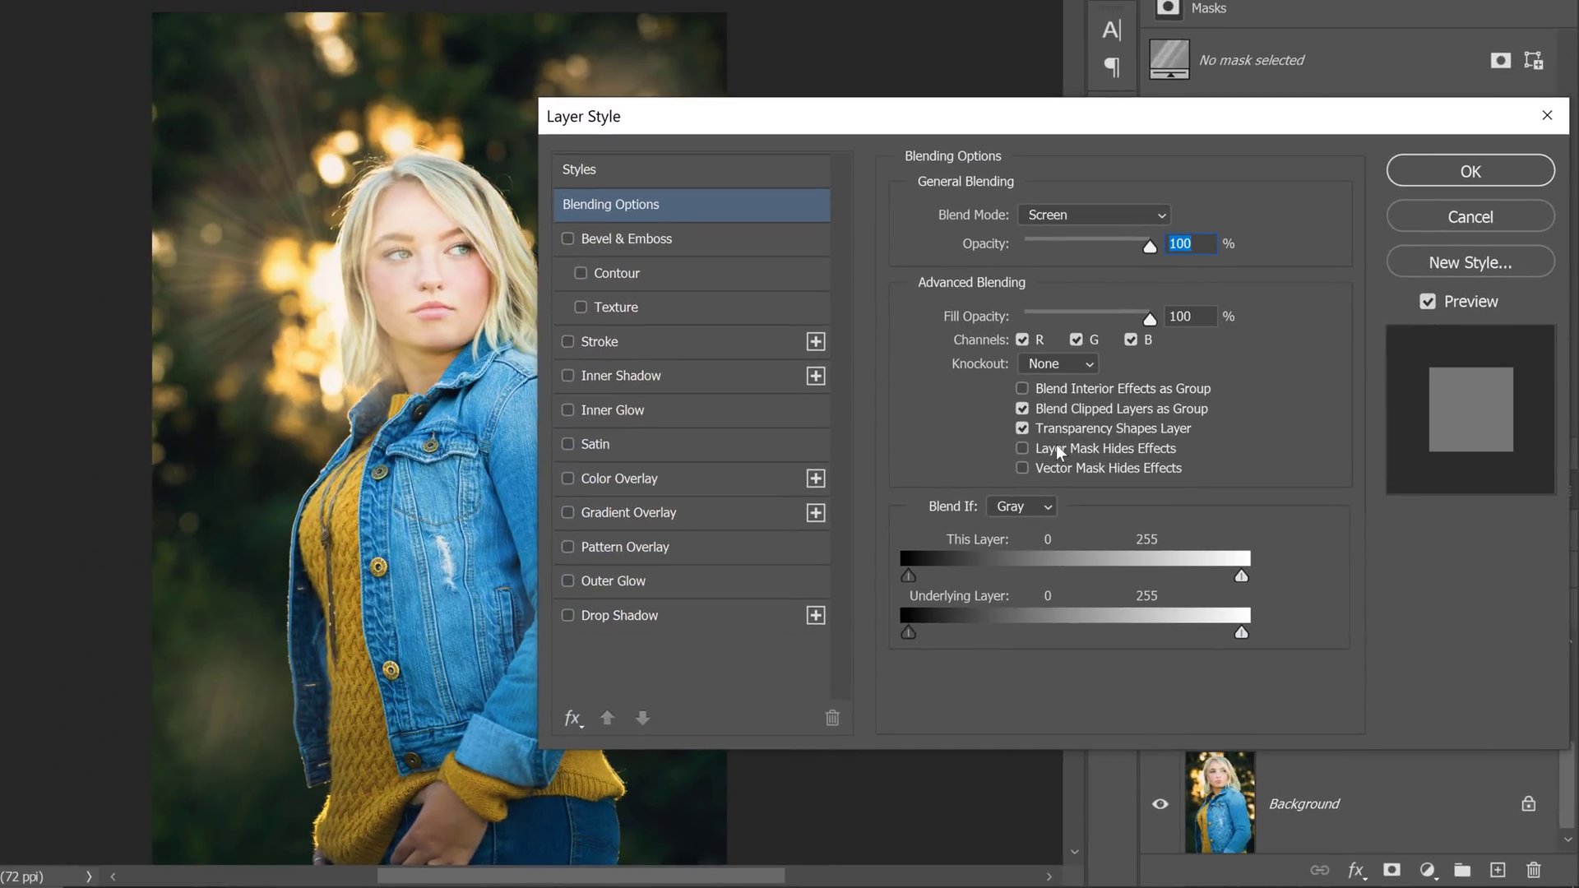
{"action": "mouse_move", "coordinate": [1145, 467]}
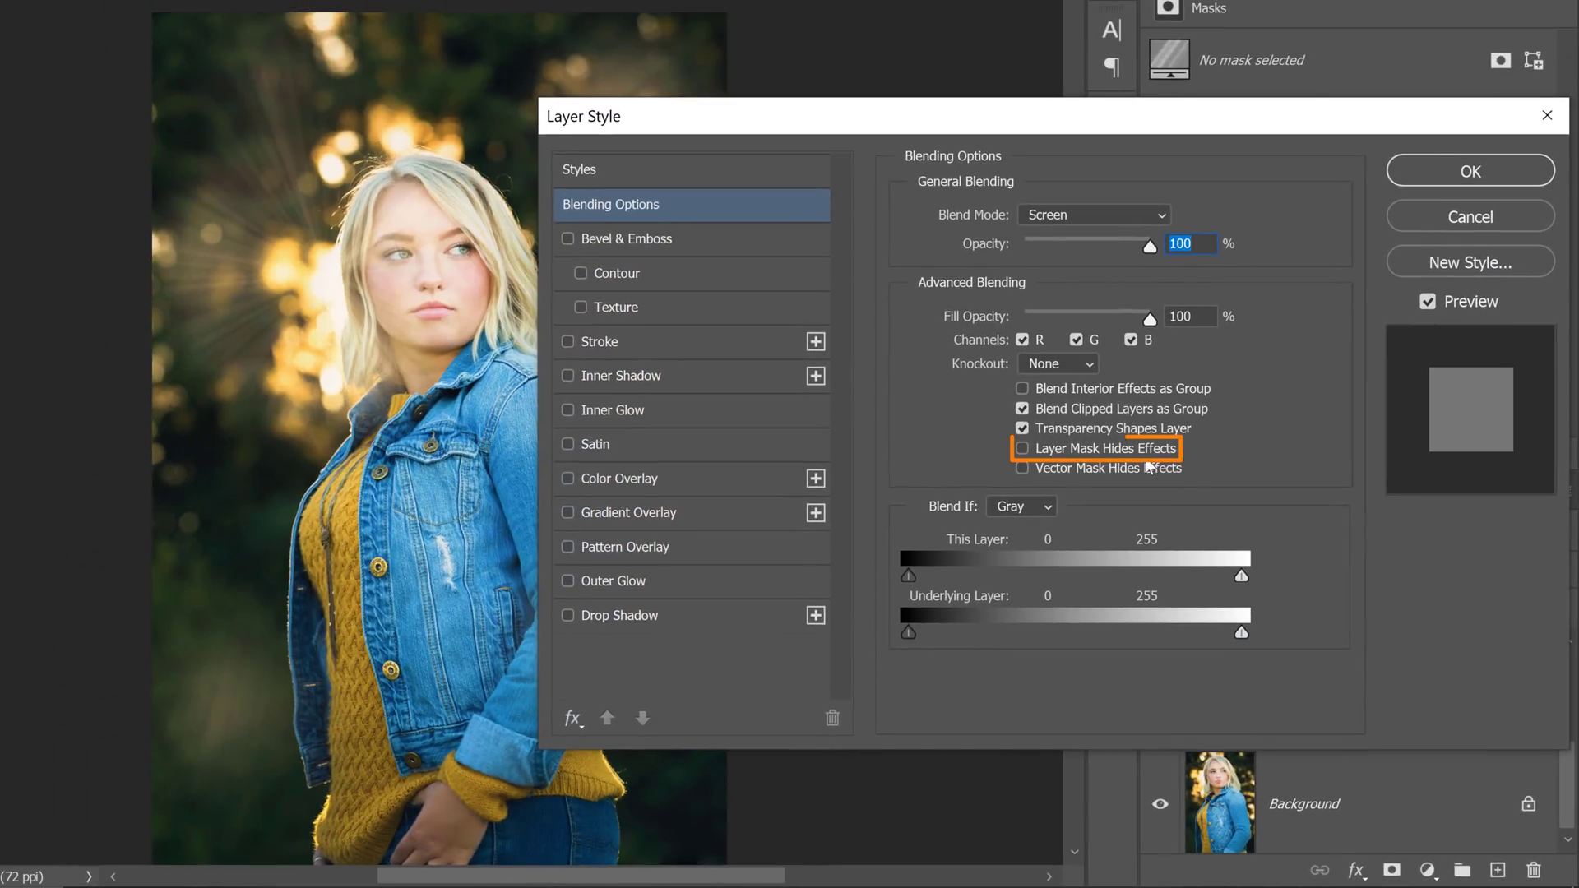
Enable Layer Mask Hides Effects in Gradient Fill 1's blending options.
{"action": "left_click", "coordinate": [1023, 448]}
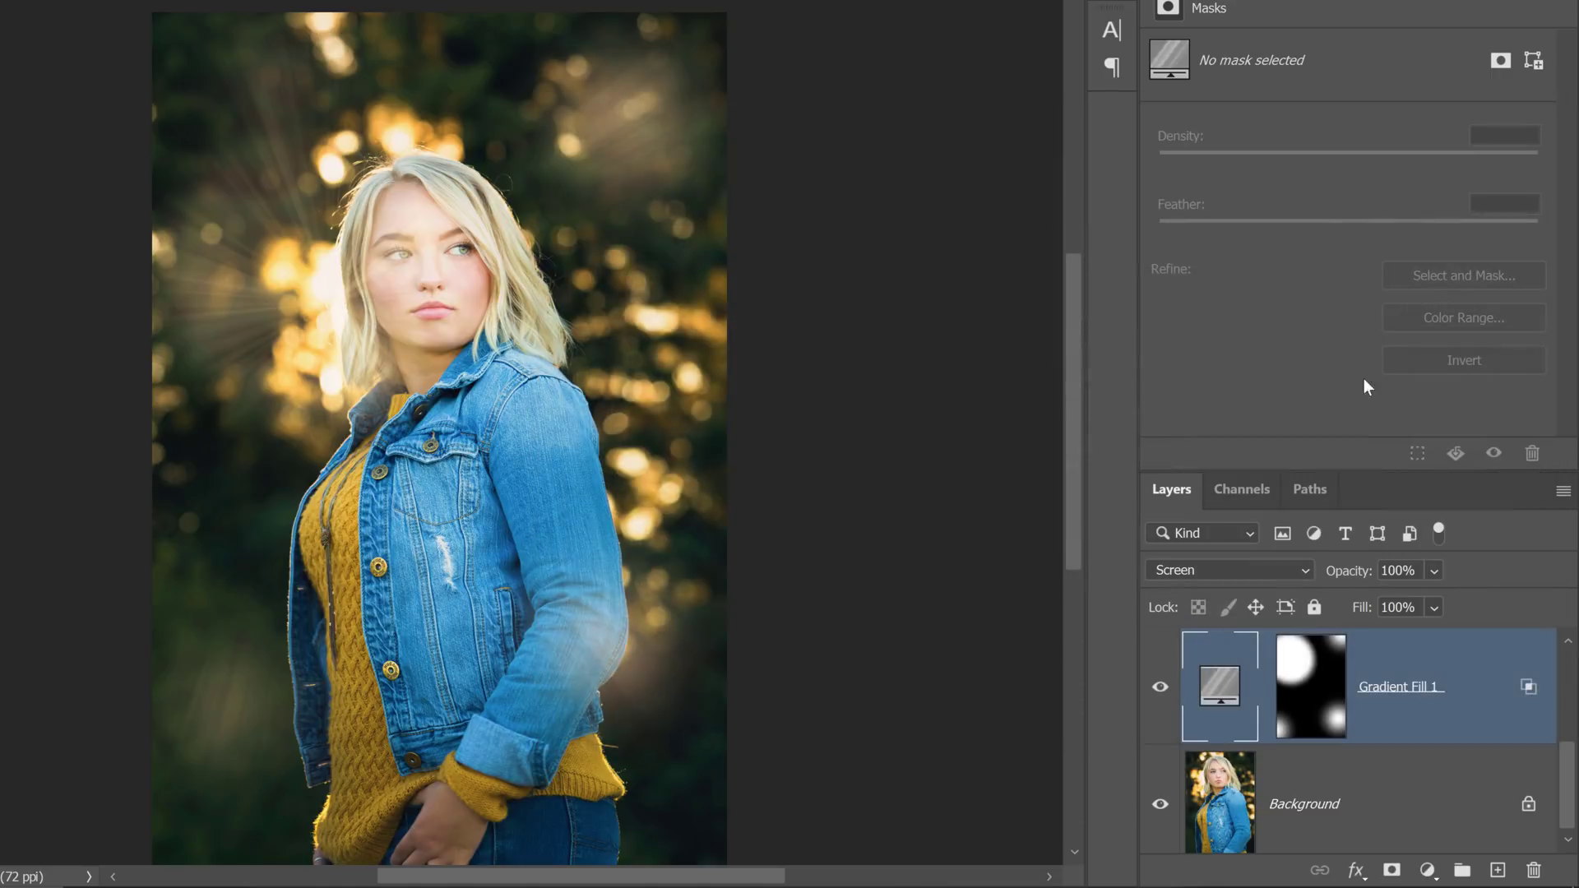
Fill the ray mask black with default colours, then paint rays back across the upper background.
{"action": "left_click", "coordinate": [1310, 686]}
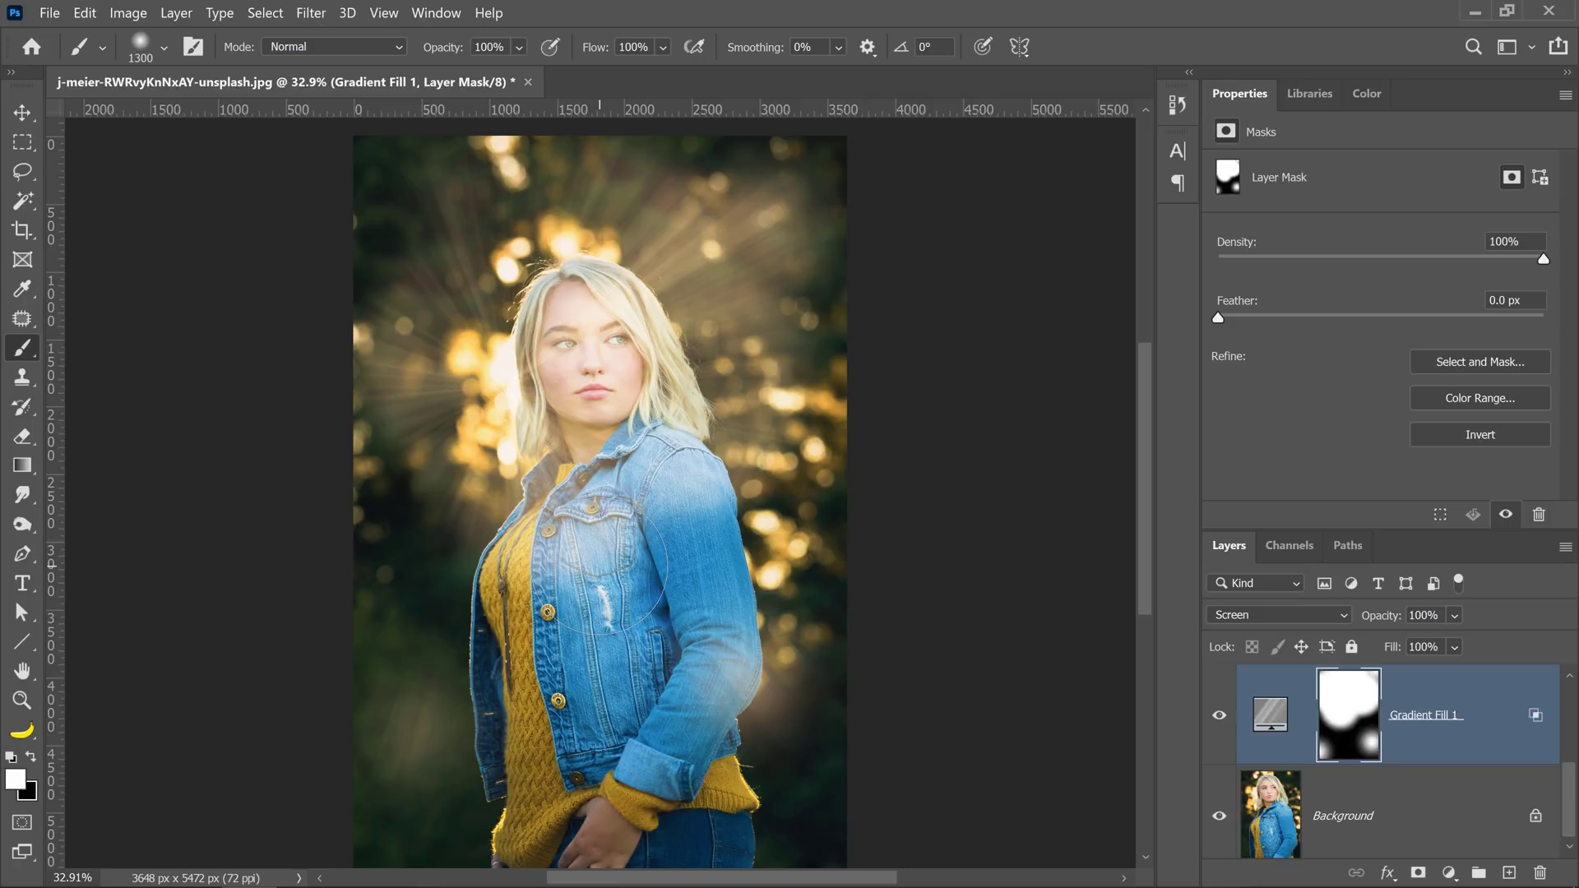
{"action": "left_click", "coordinate": [14, 781]}
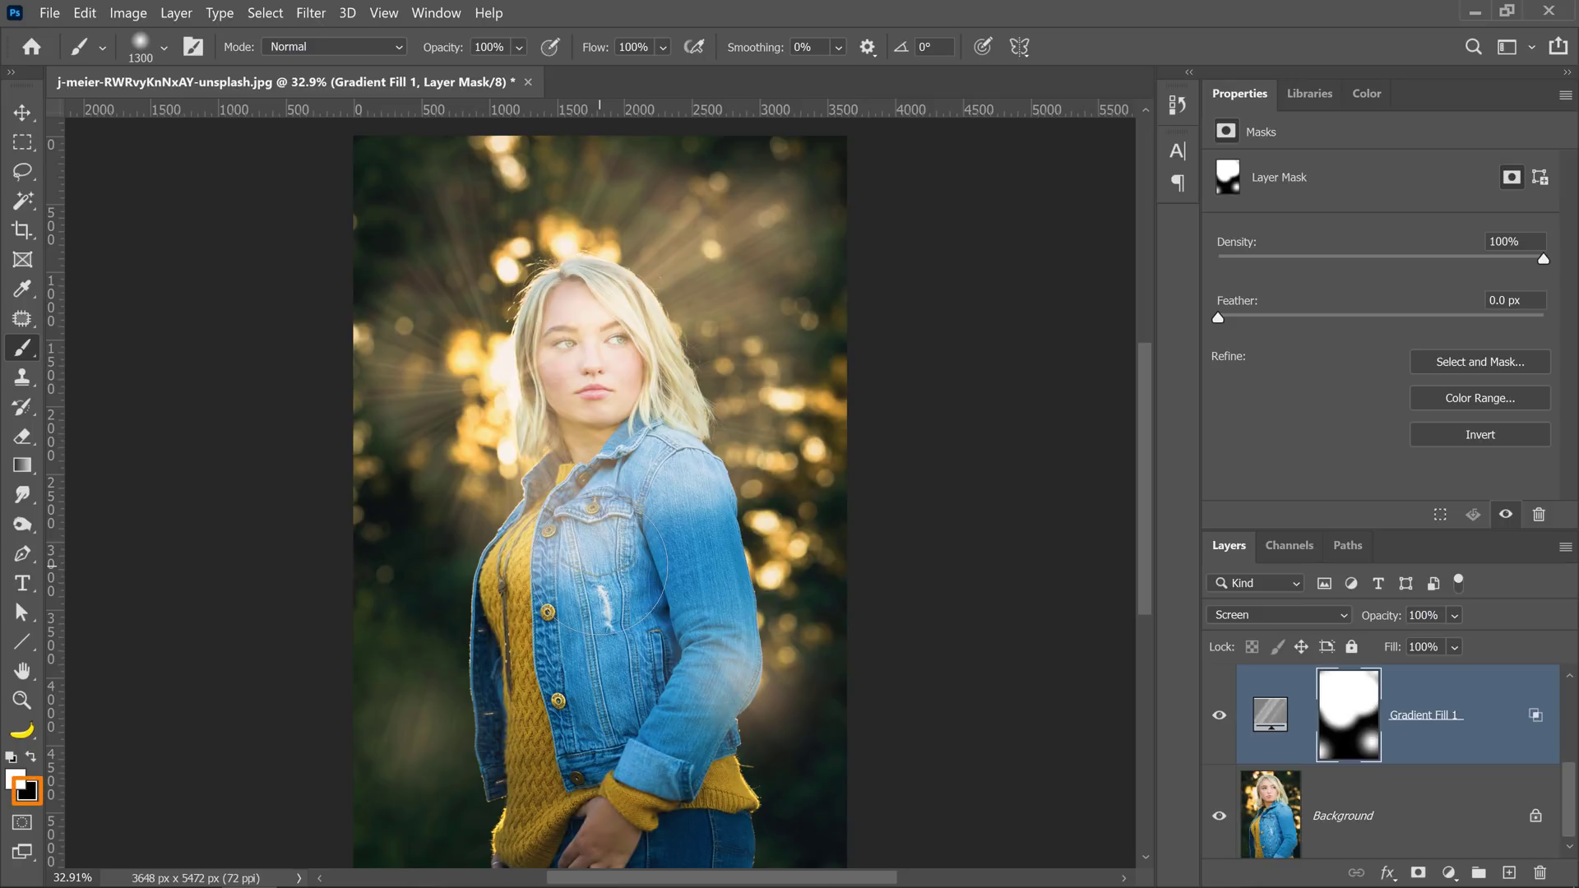
{"action": "key", "text": "ctrl+backspace"}
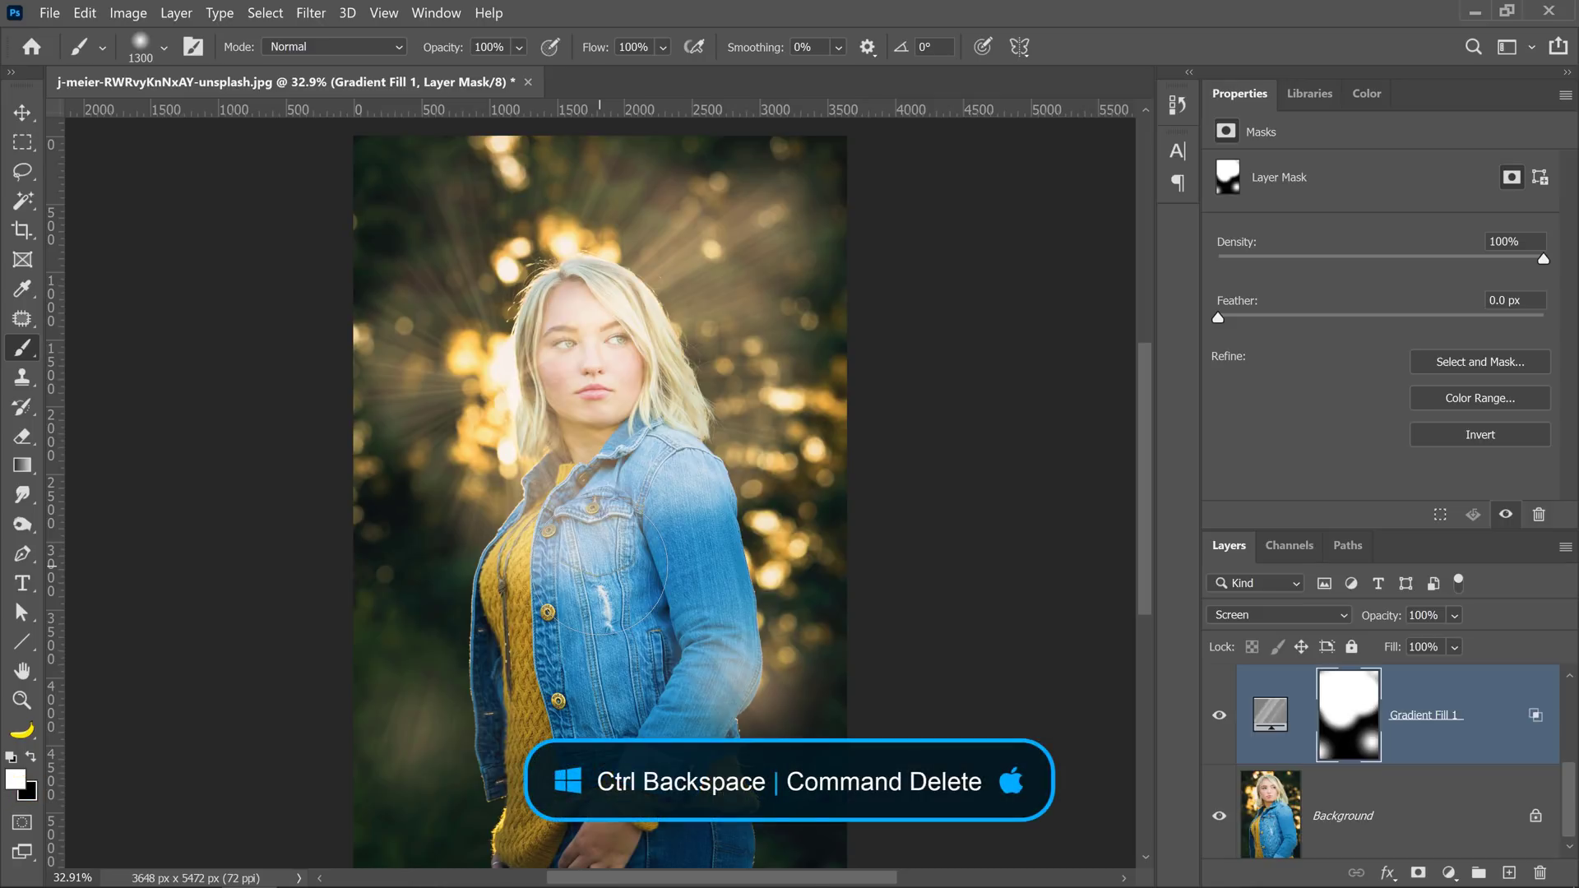
{"action": "key", "text": "ctrl+Backspace"}
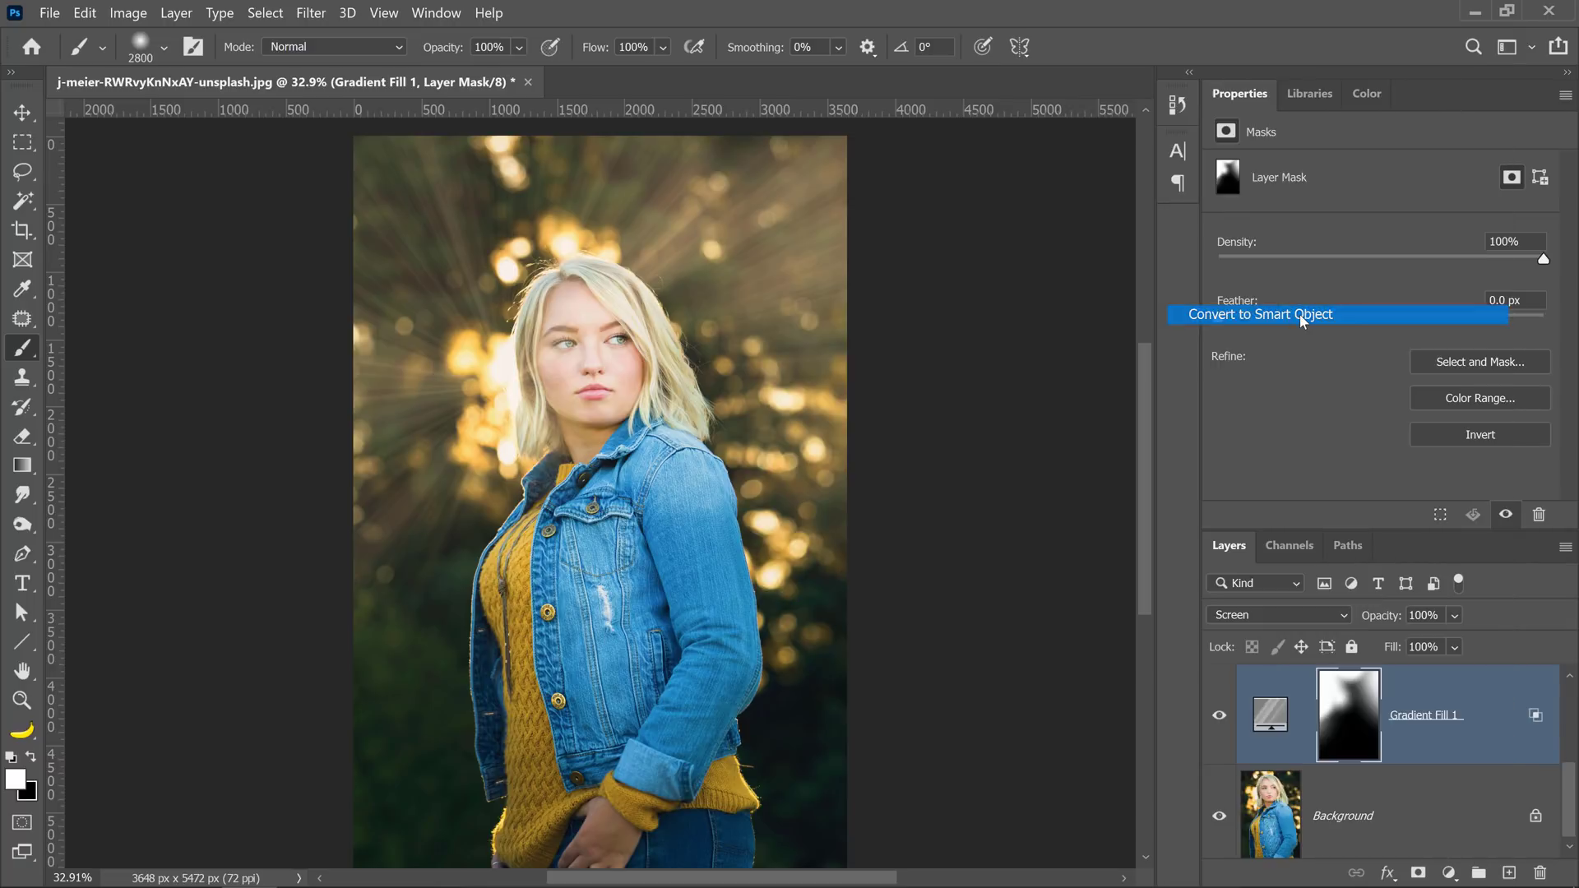
Convert the ray layer to a smart object and preview a Gaussian Blur of about 13.9 px.
{"action": "left_click", "coordinate": [1257, 314]}
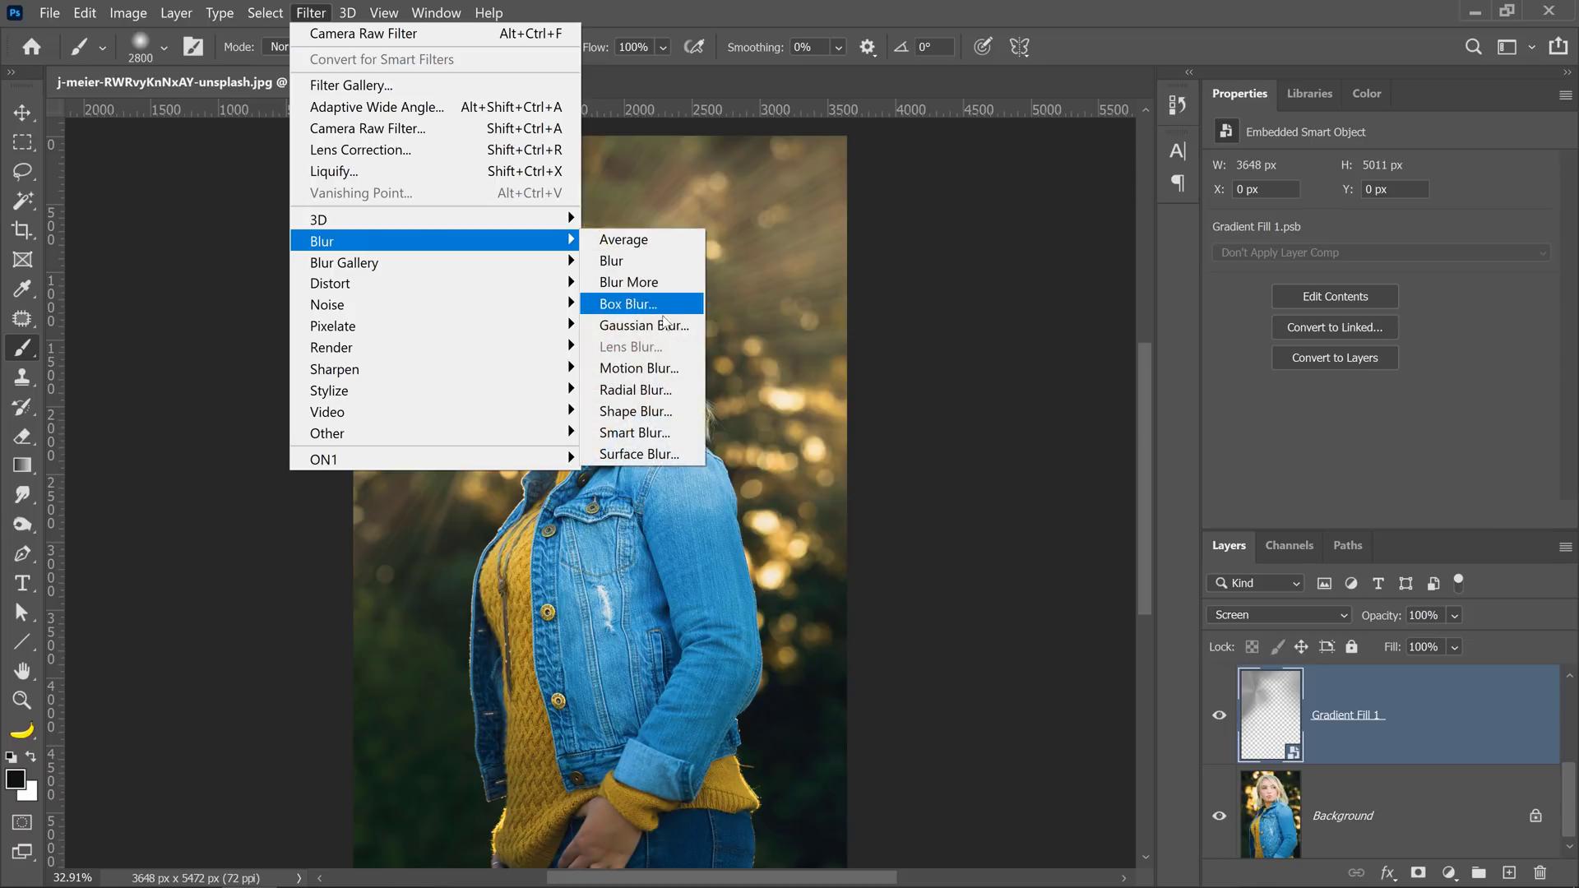
{"action": "left_click", "coordinate": [642, 325]}
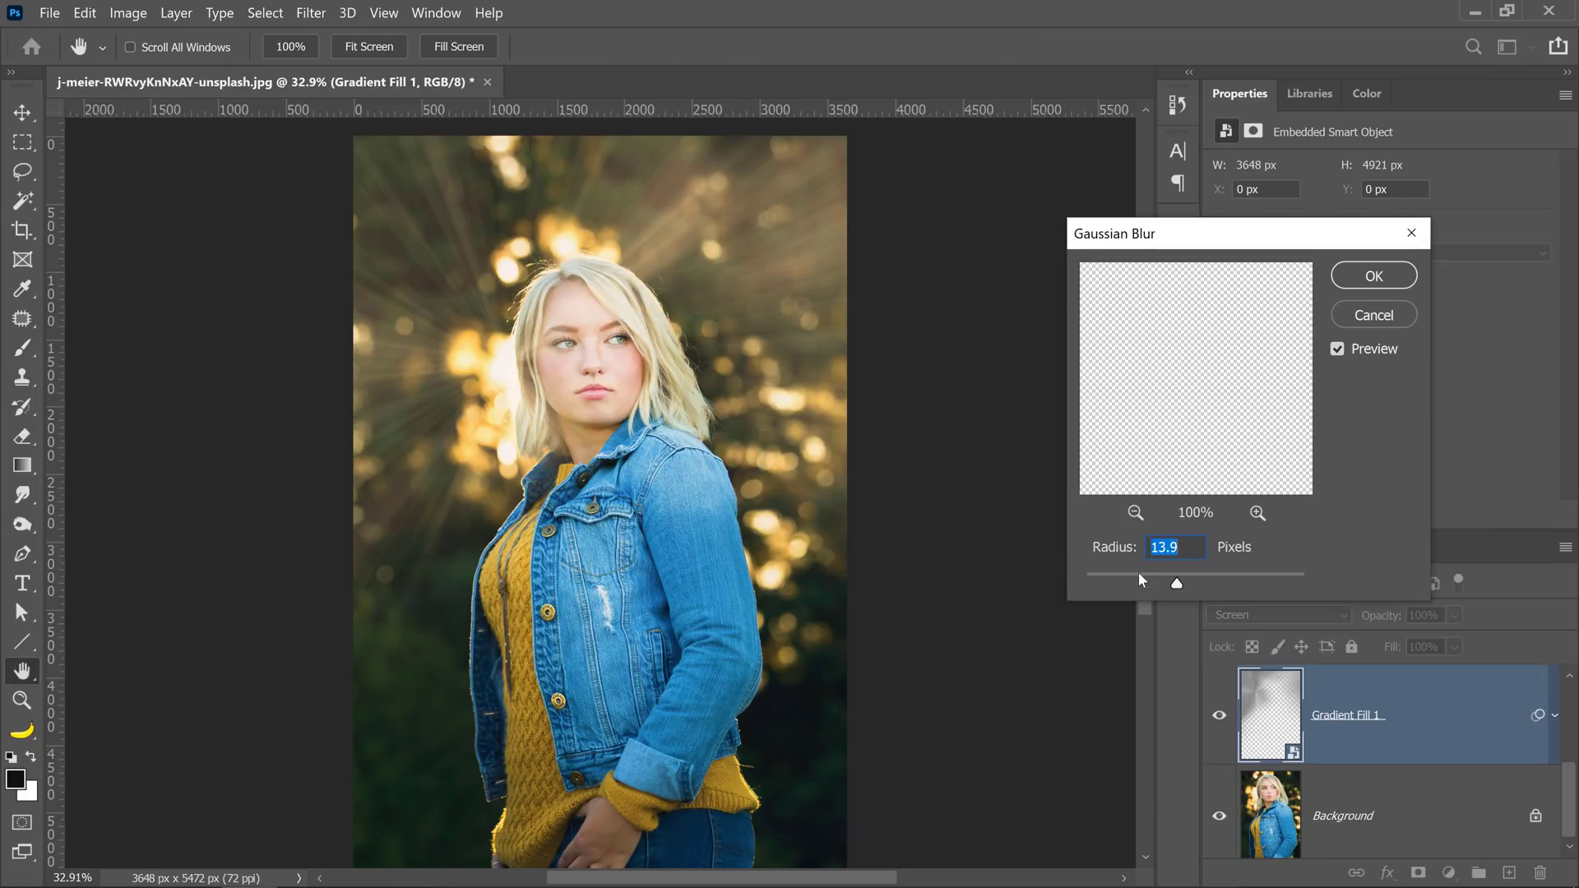
{"action": "mouse_move", "coordinate": [1136, 478]}
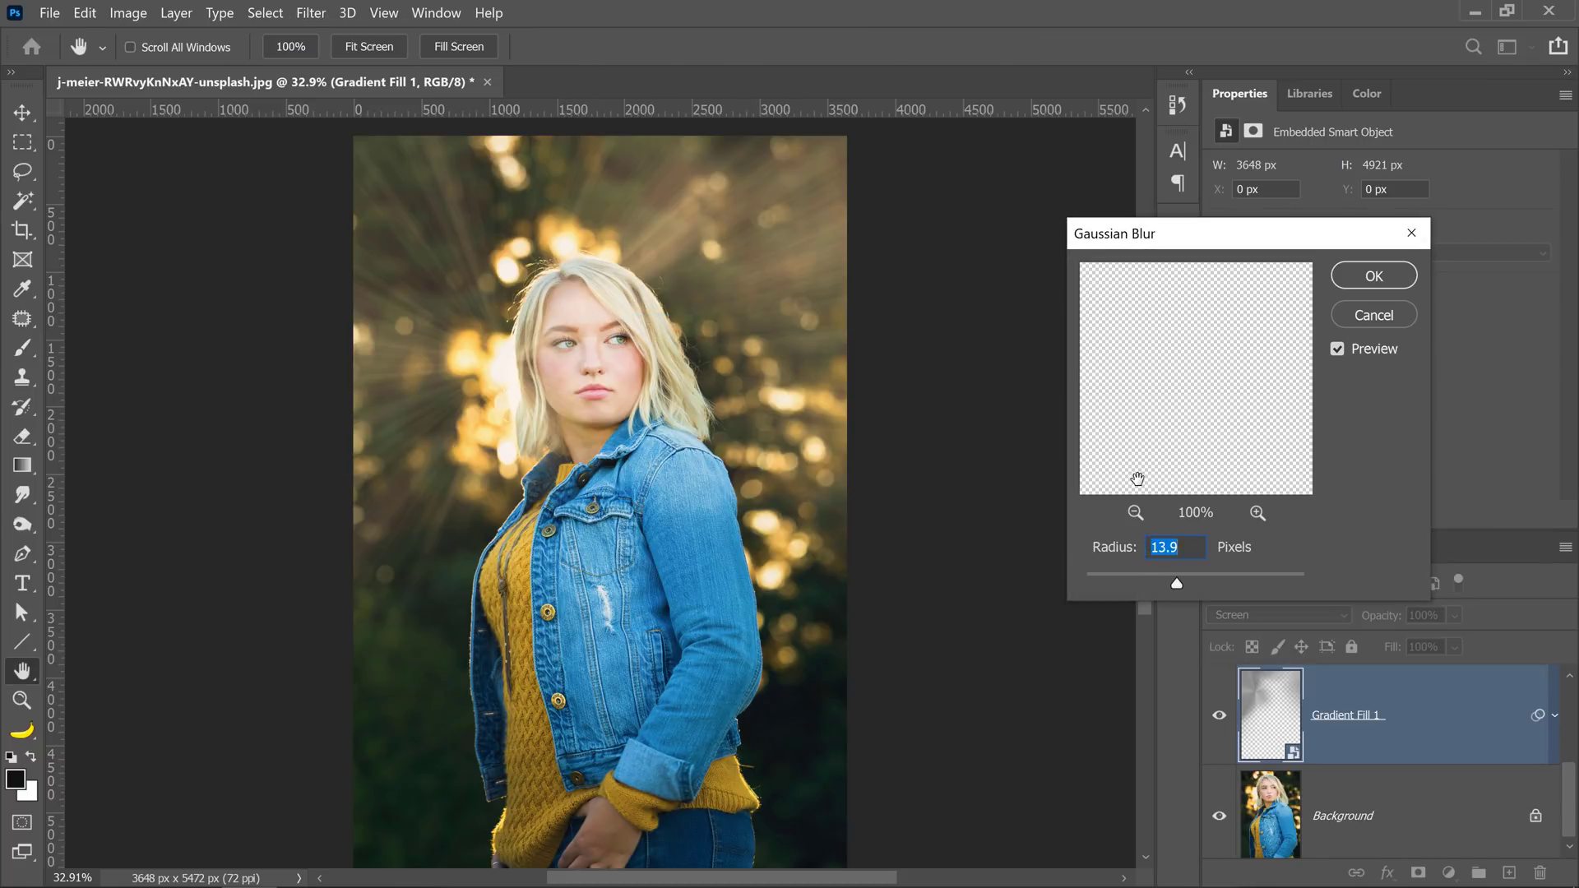